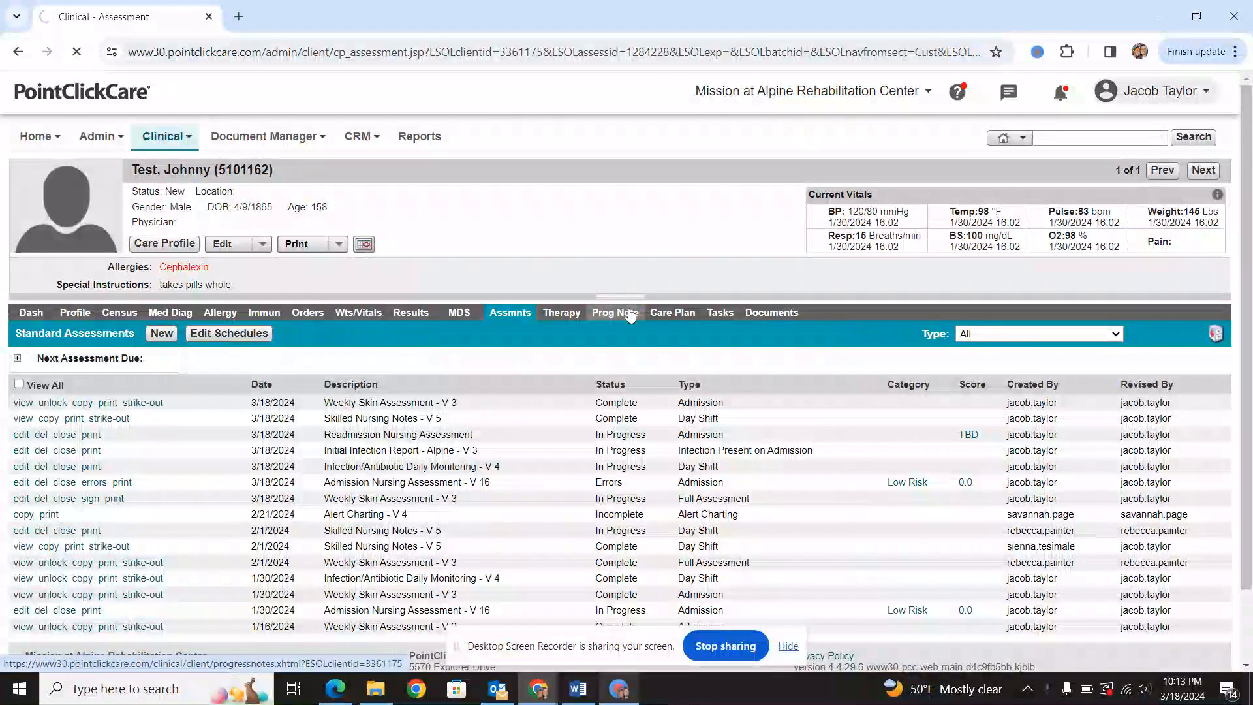
Go to the resident's Prog Note tab to list their progress notes.
left_click(163, 136)
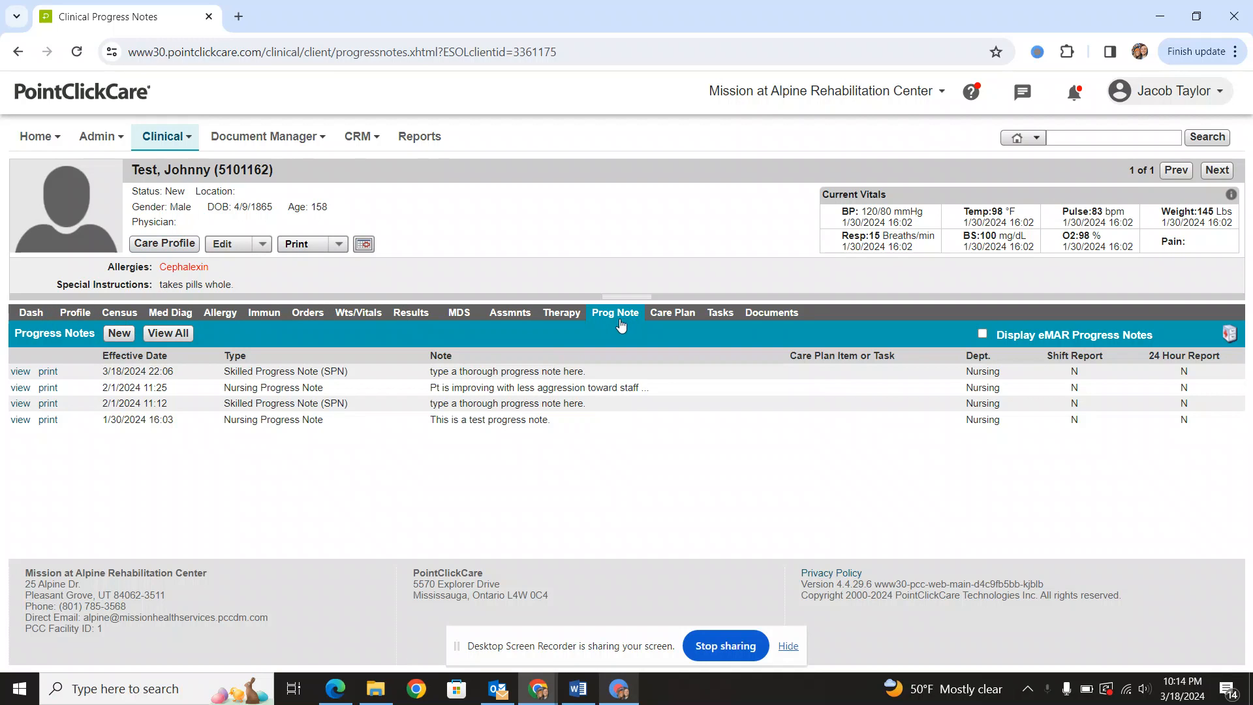
mouse_move(613, 319)
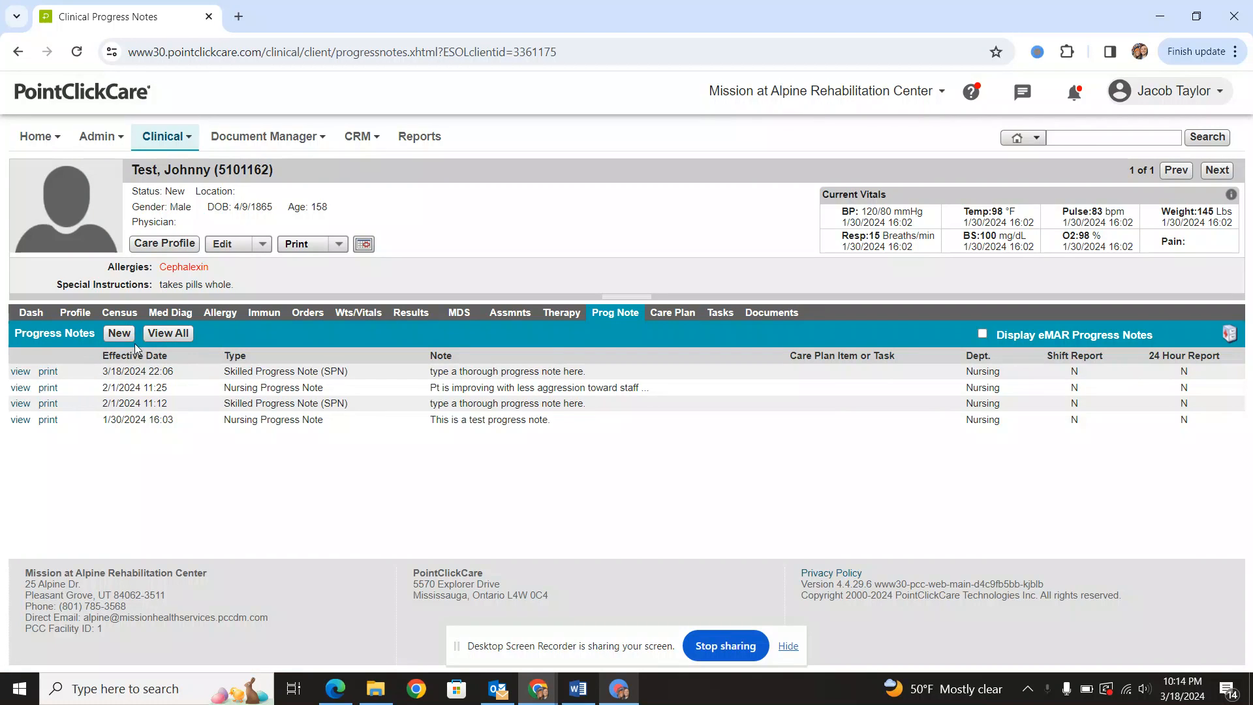
mouse_move(182, 347)
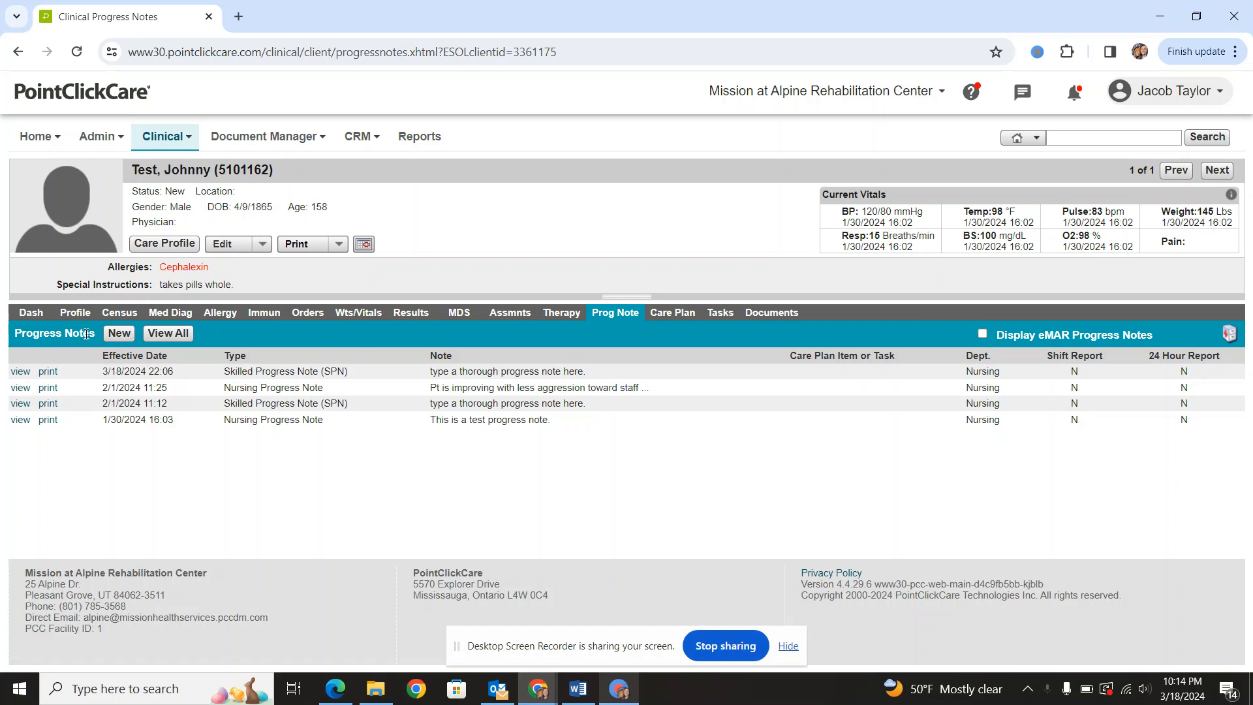
Preview the new progress note form, then close it back to the notes listing.
left_click(119, 333)
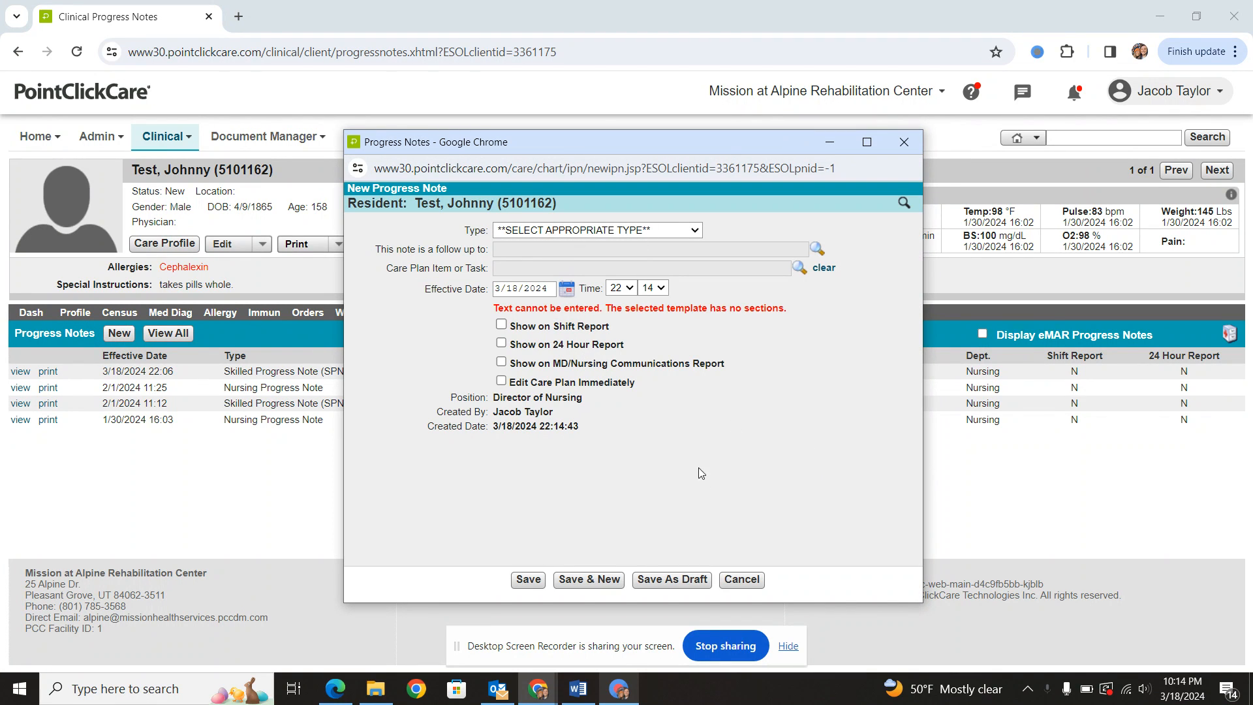
left_click(740, 579)
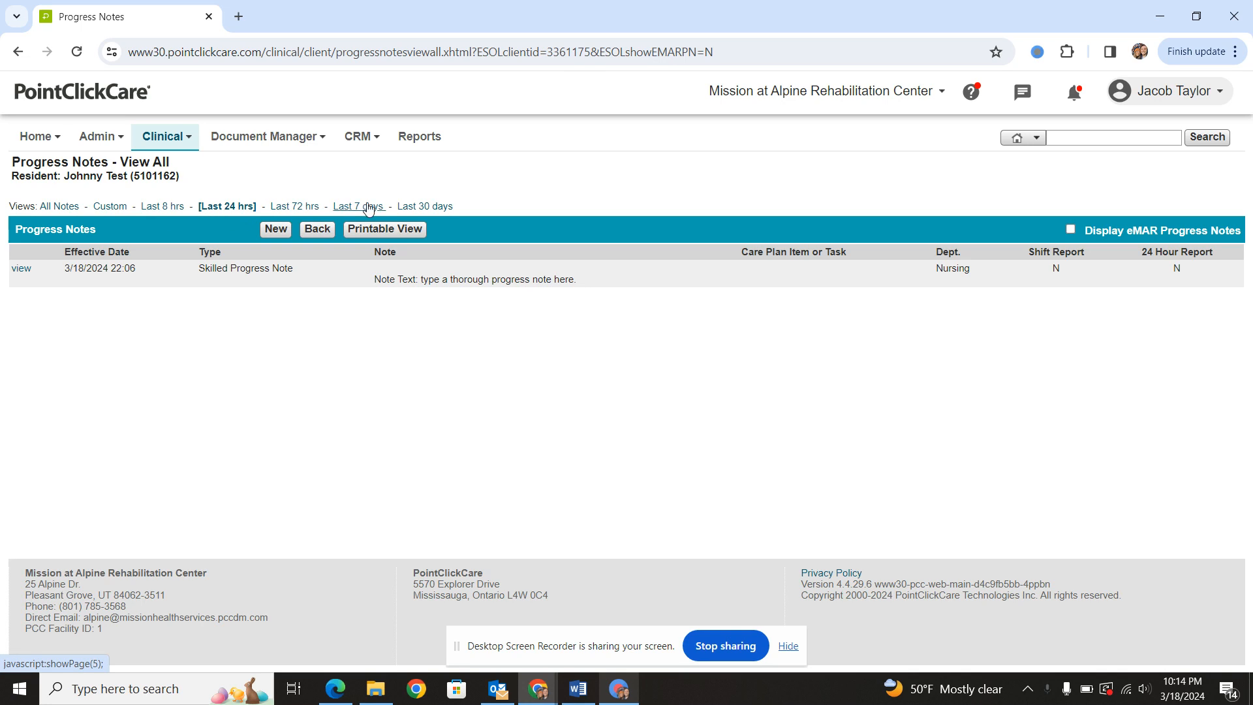
mouse_move(88, 197)
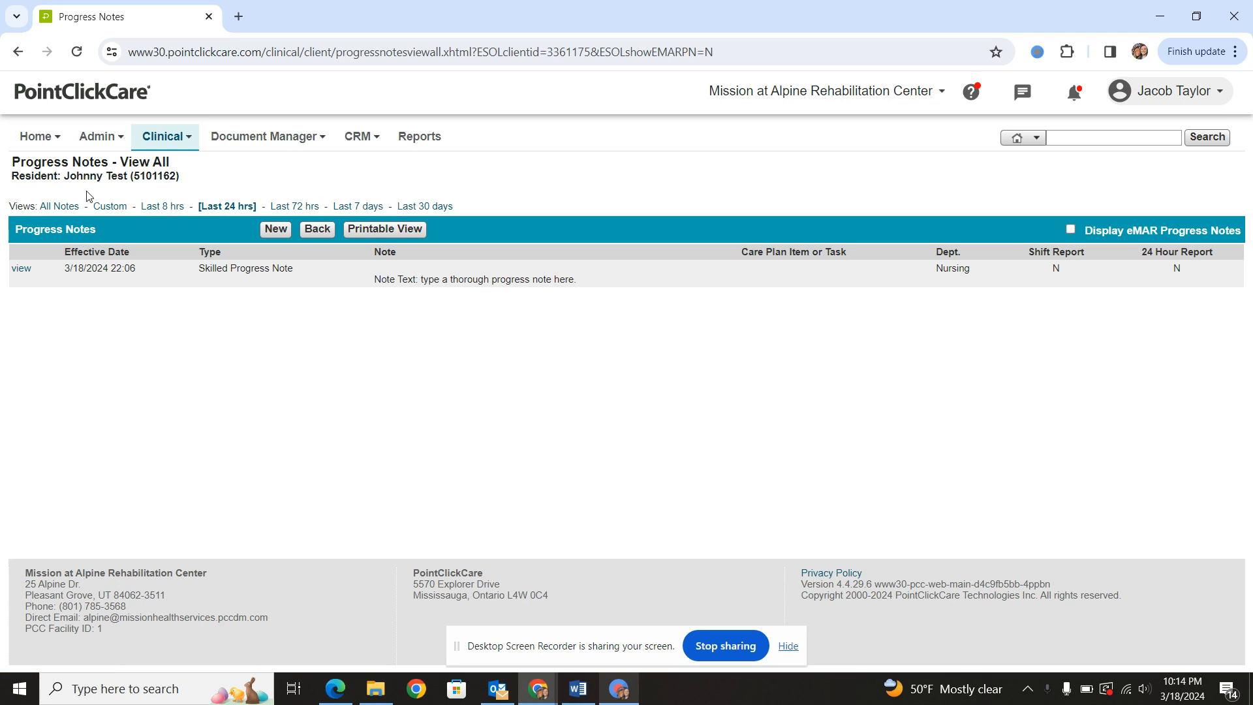
Show All Notes and page to the next date range of the note history.
left_click(60, 206)
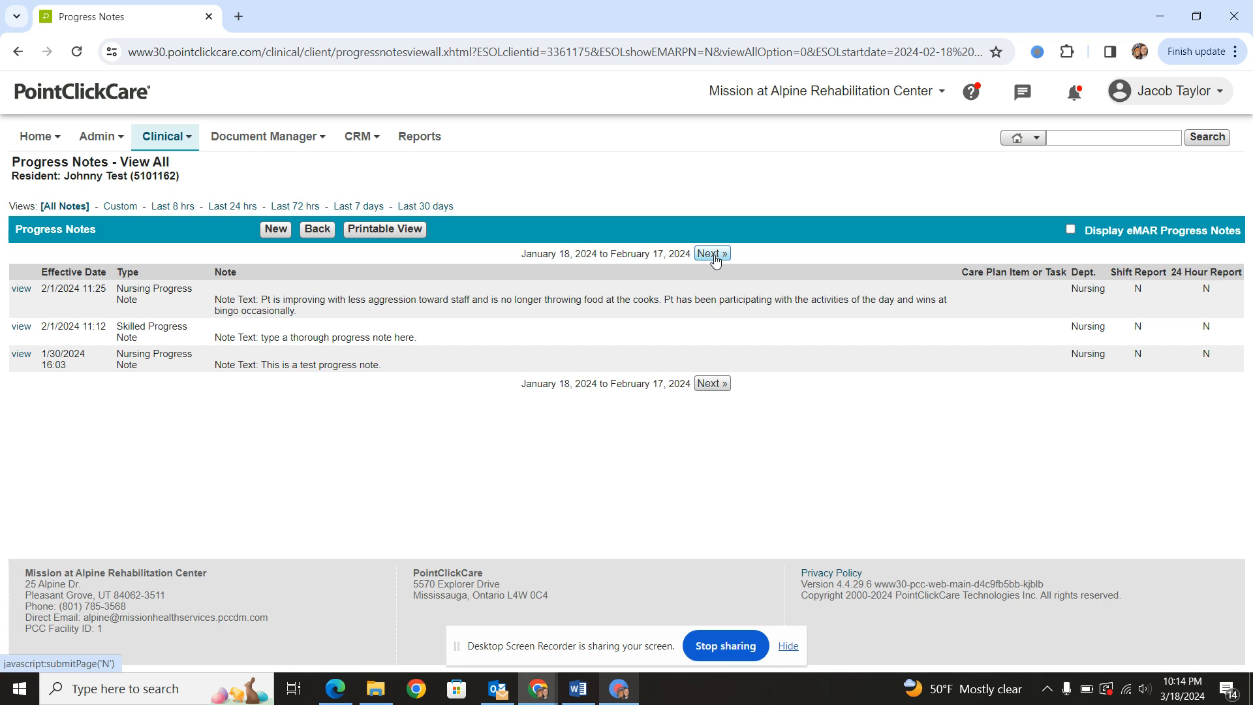
left_click(710, 253)
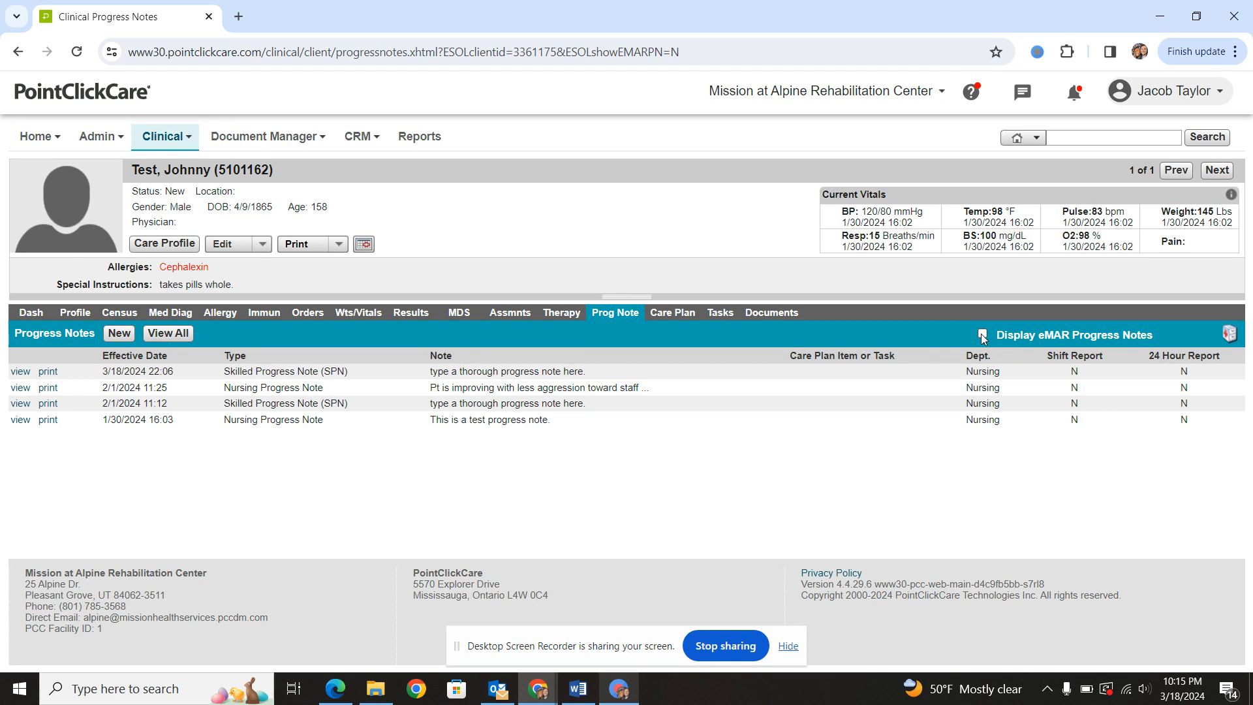
left_click(983, 335)
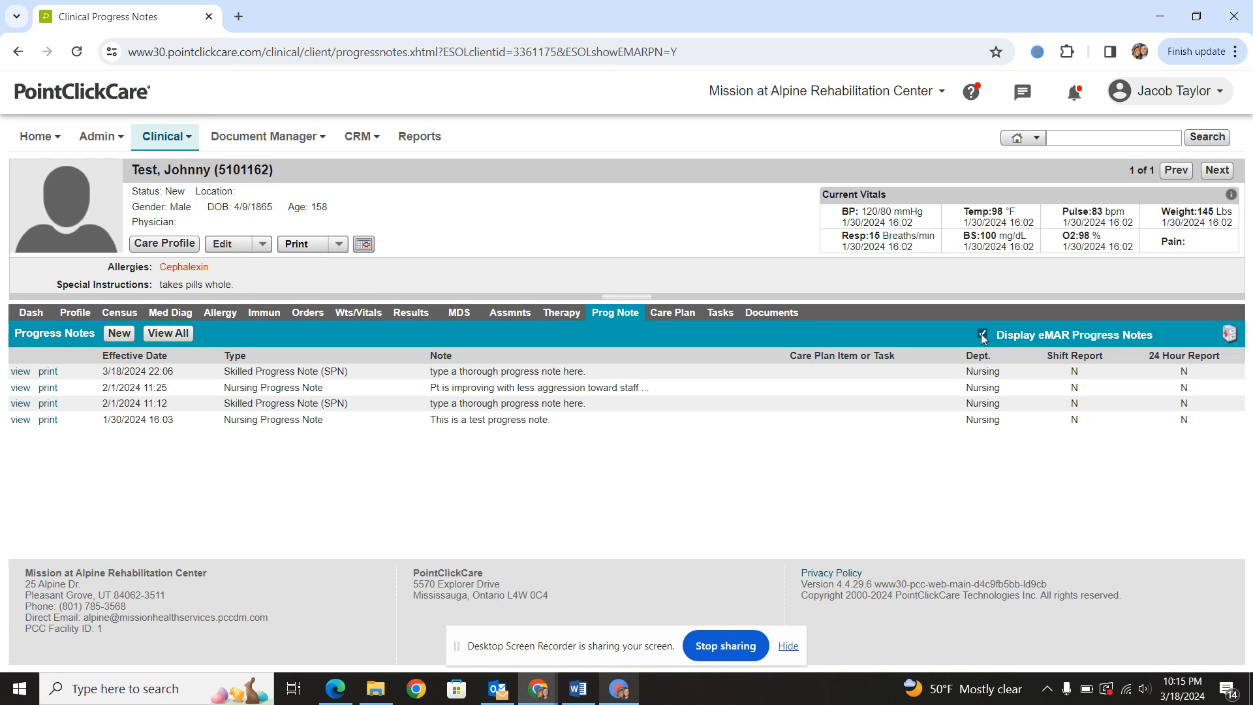
left_click(983, 336)
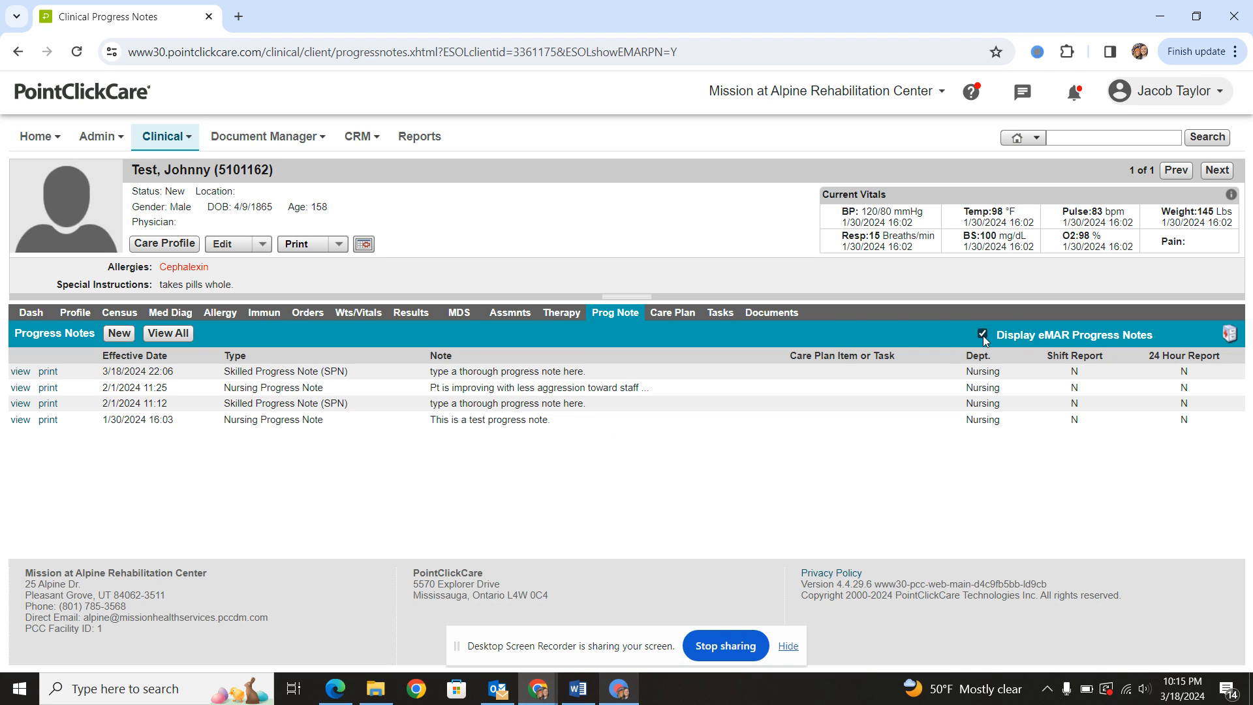
left_click(981, 334)
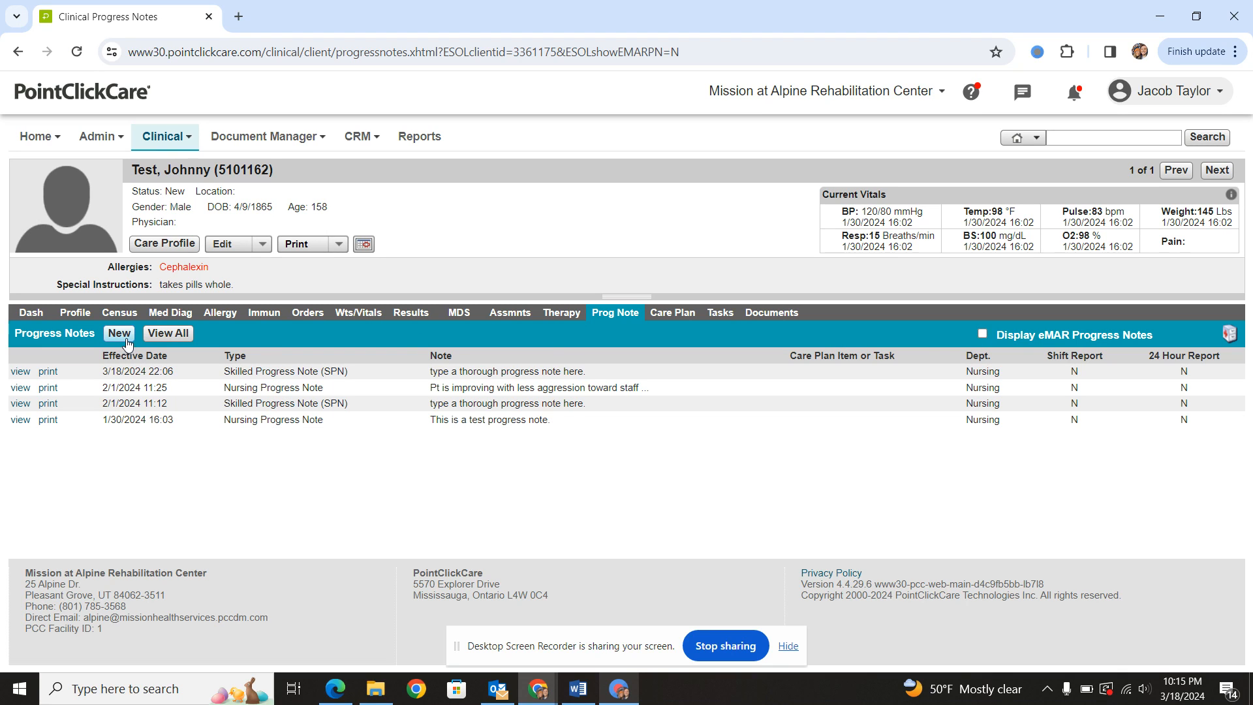
Begin a new progress note typed as Behavior Note and reposition its window.
left_click(119, 333)
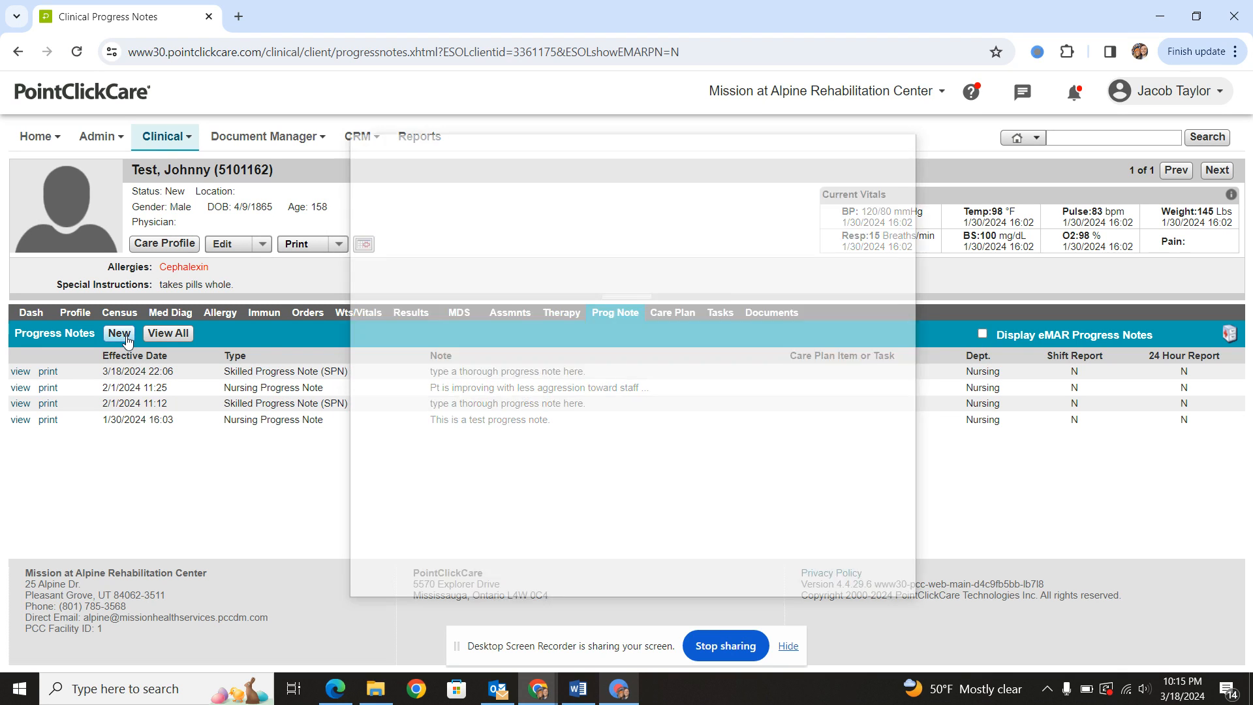
left_click(119, 333)
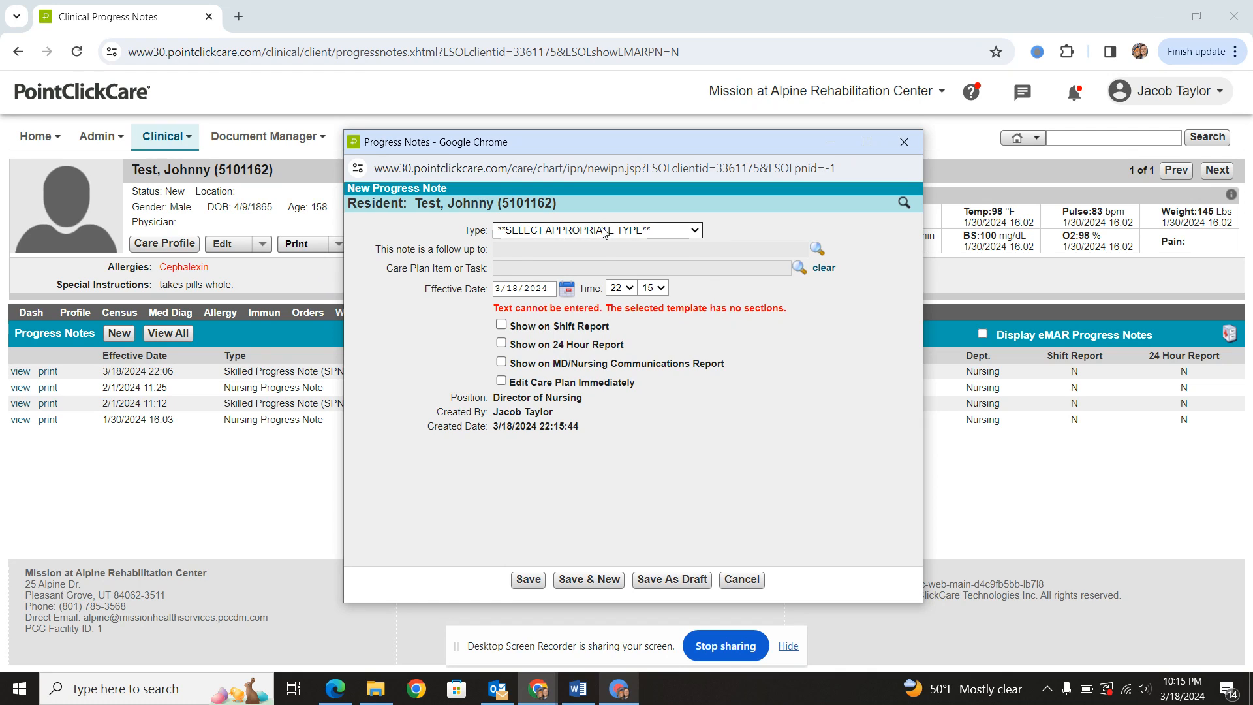
left_click(596, 230)
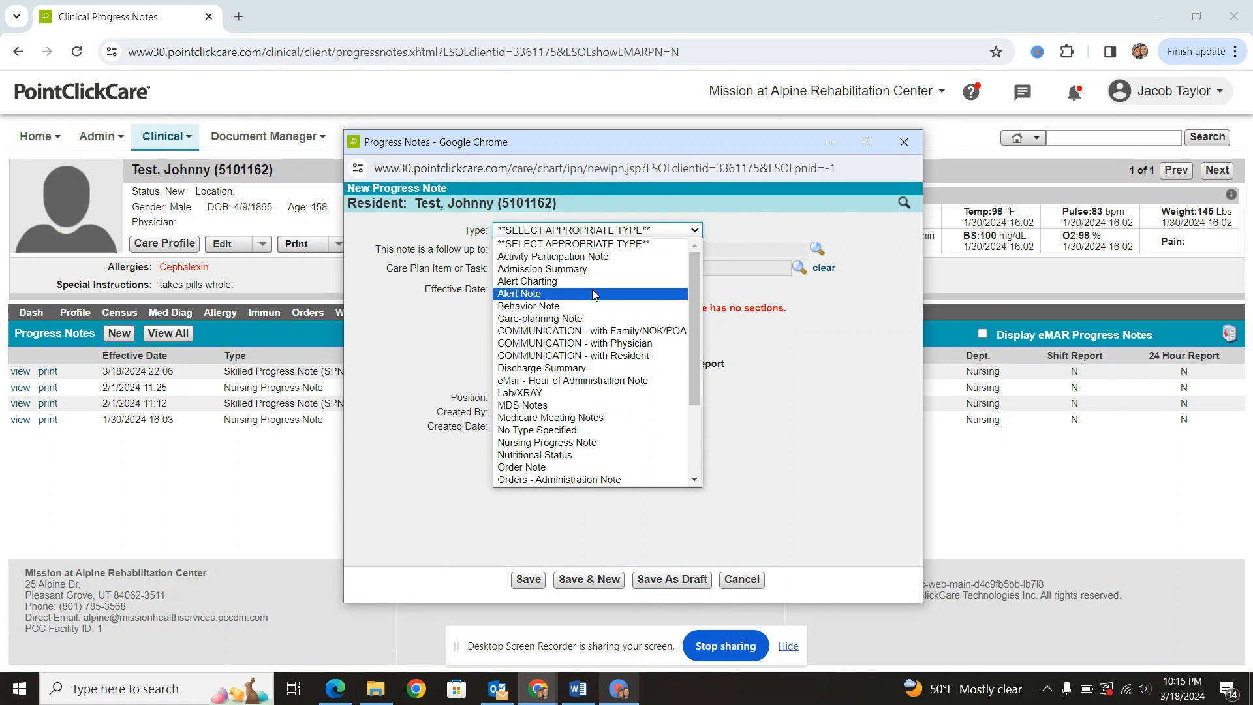
mouse_move(560, 280)
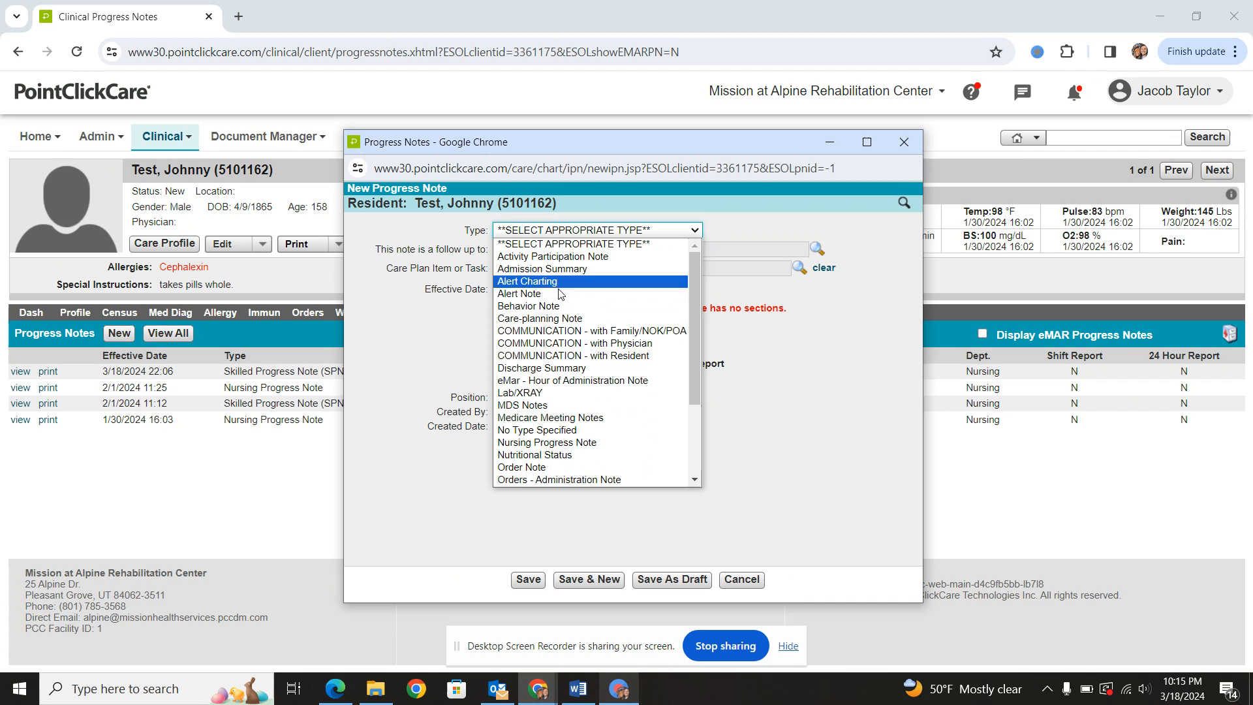
left_click(528, 305)
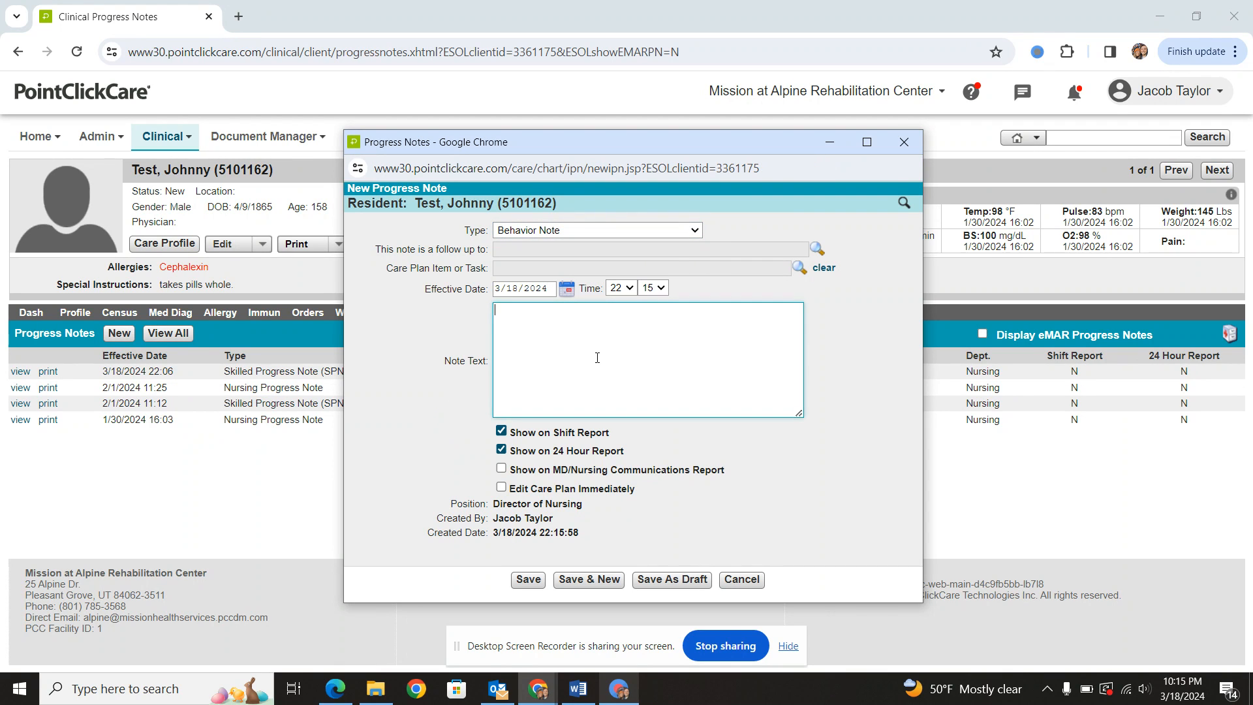
mouse_move(669, 344)
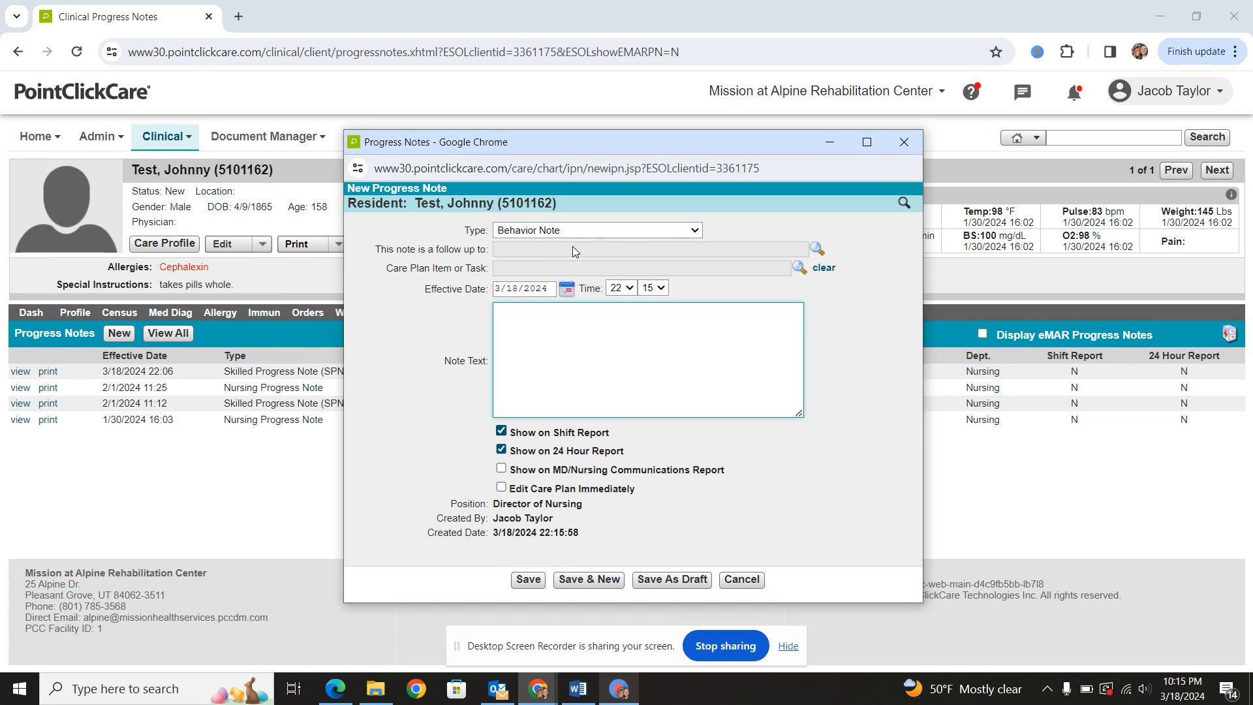
mouse_move(639, 135)
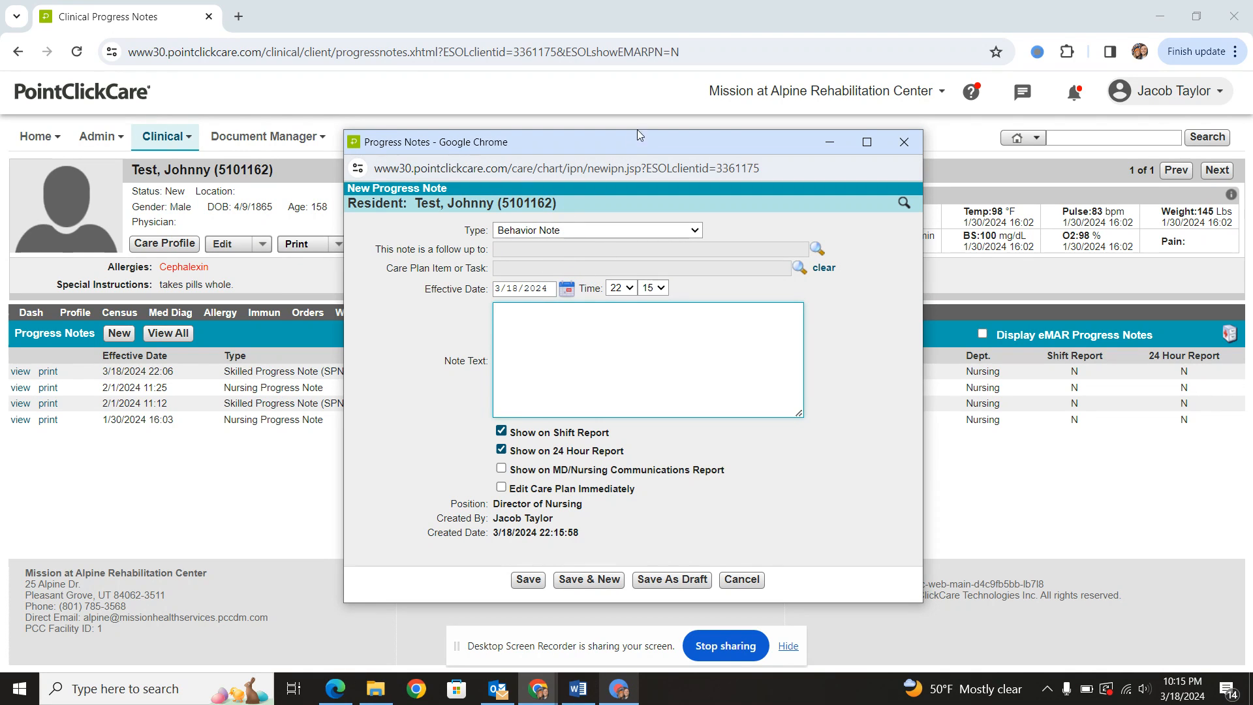
left_click_drag(639, 141, 640, 123)
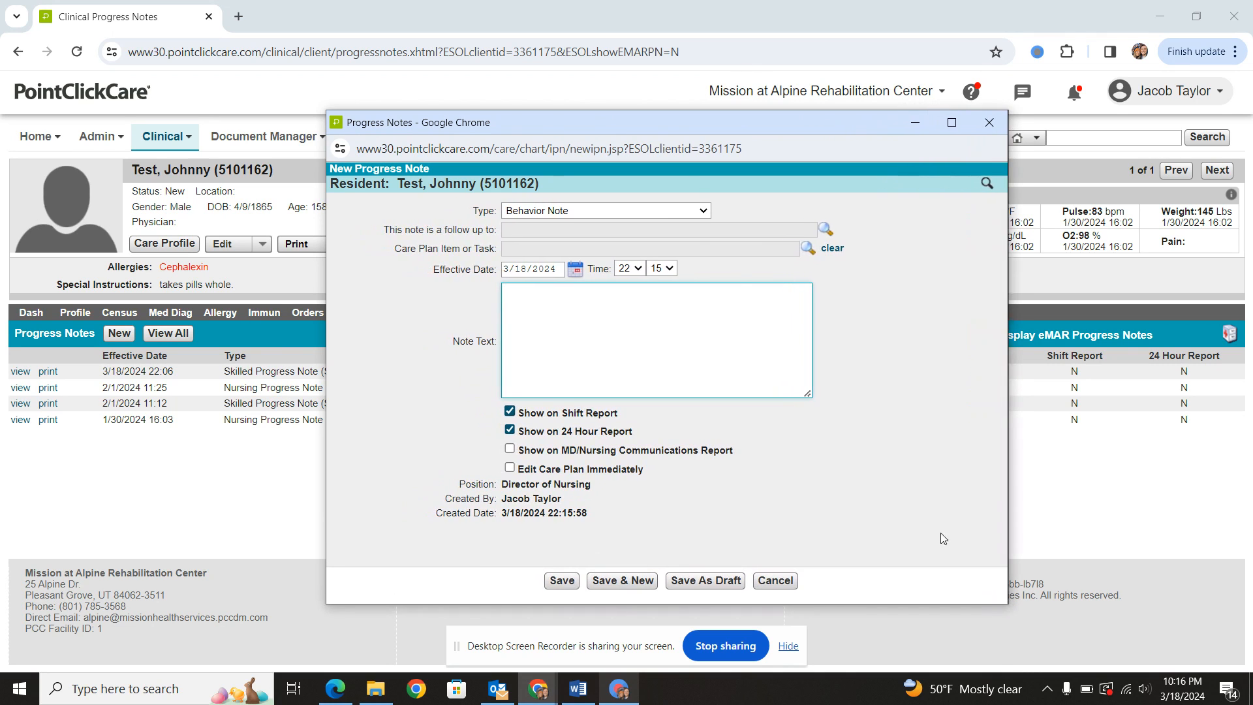
left_click_drag(663, 123, 674, 112)
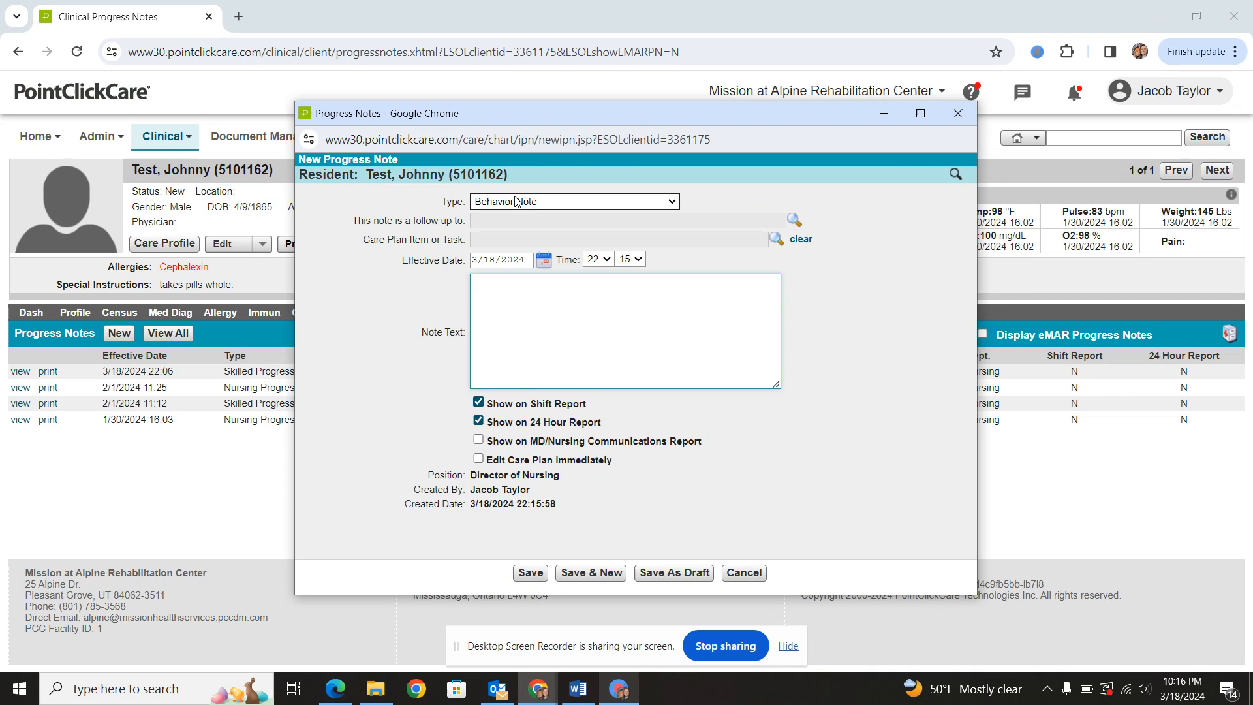
mouse_move(603, 225)
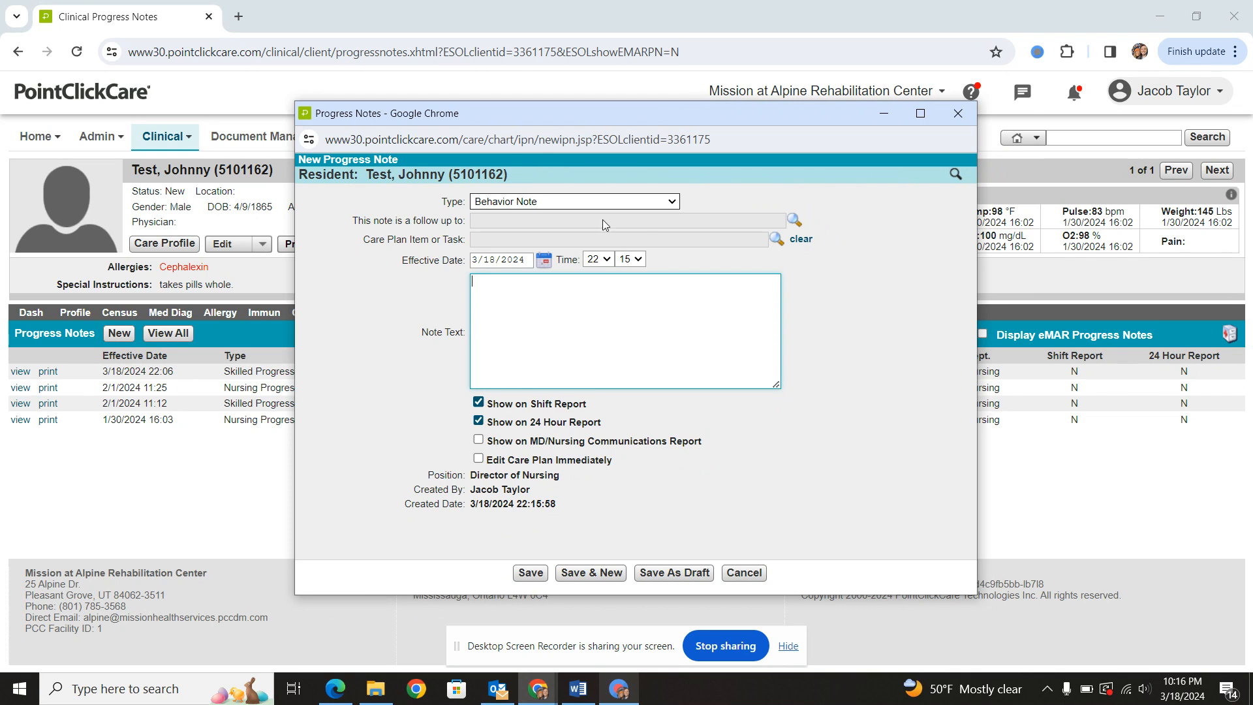
Open the follow-up note lookup for an earlier Behavior Note, then cancel without linking.
left_click(794, 220)
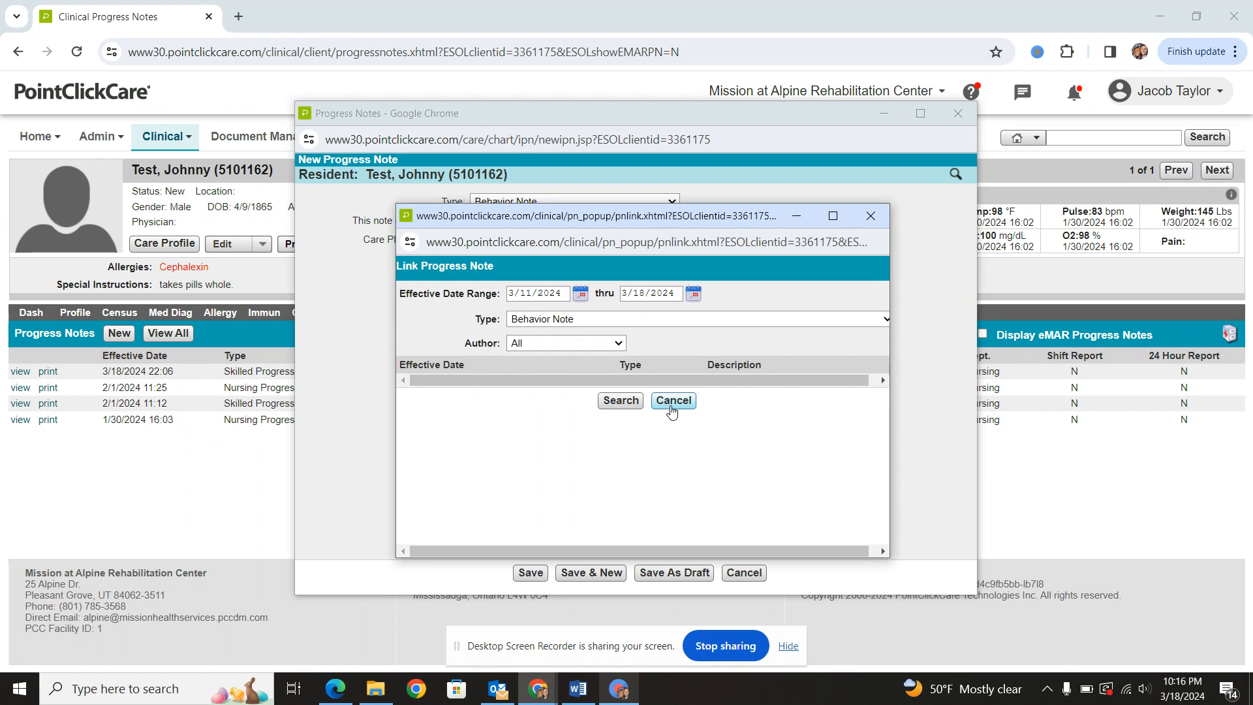
left_click(672, 401)
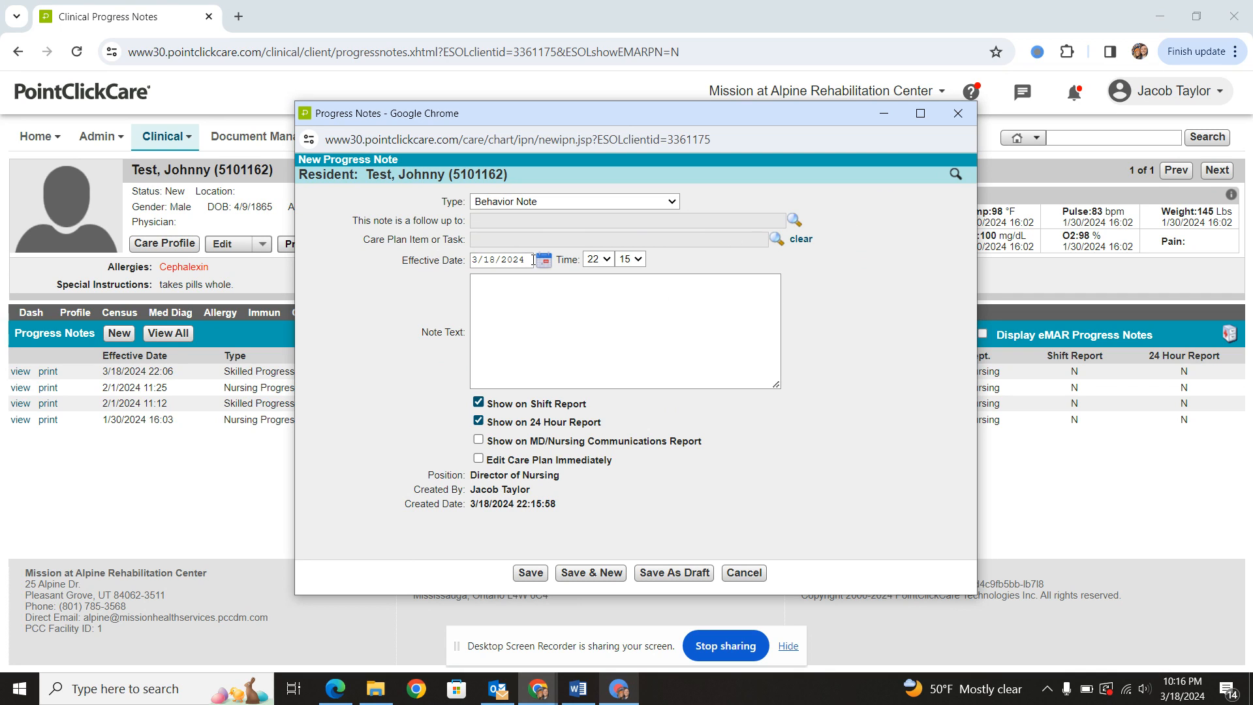
left_click(544, 258)
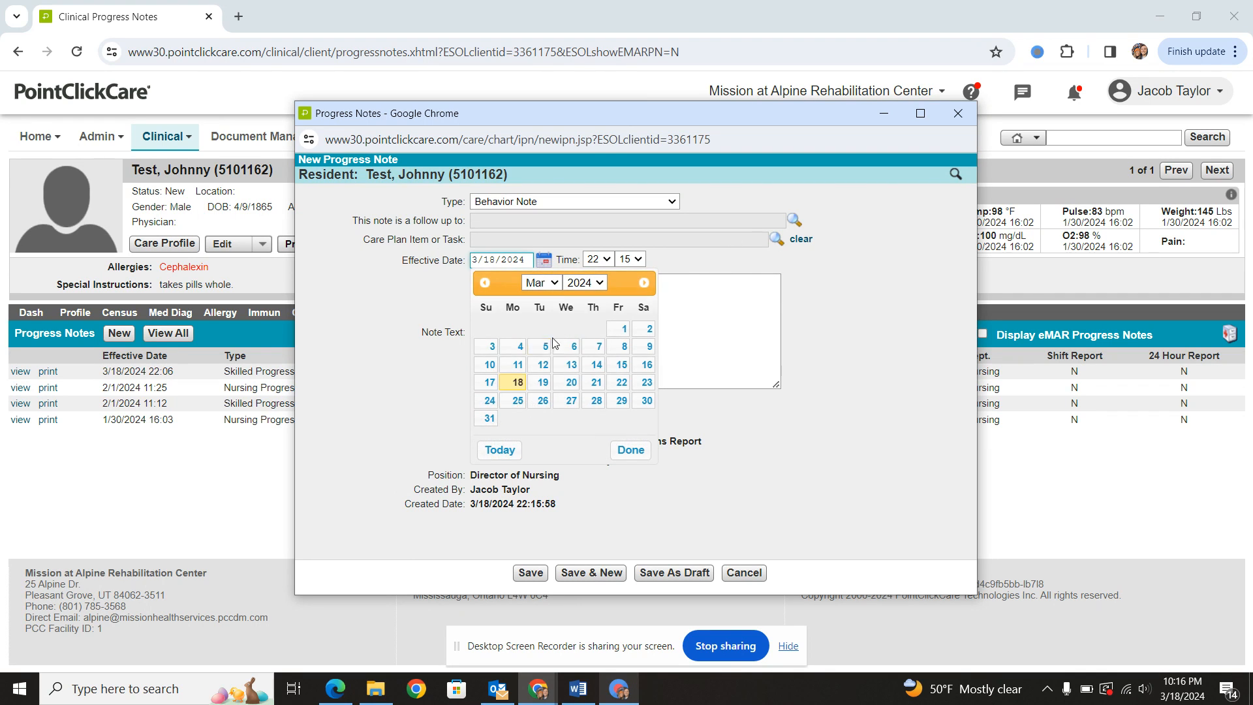
left_click(540, 364)
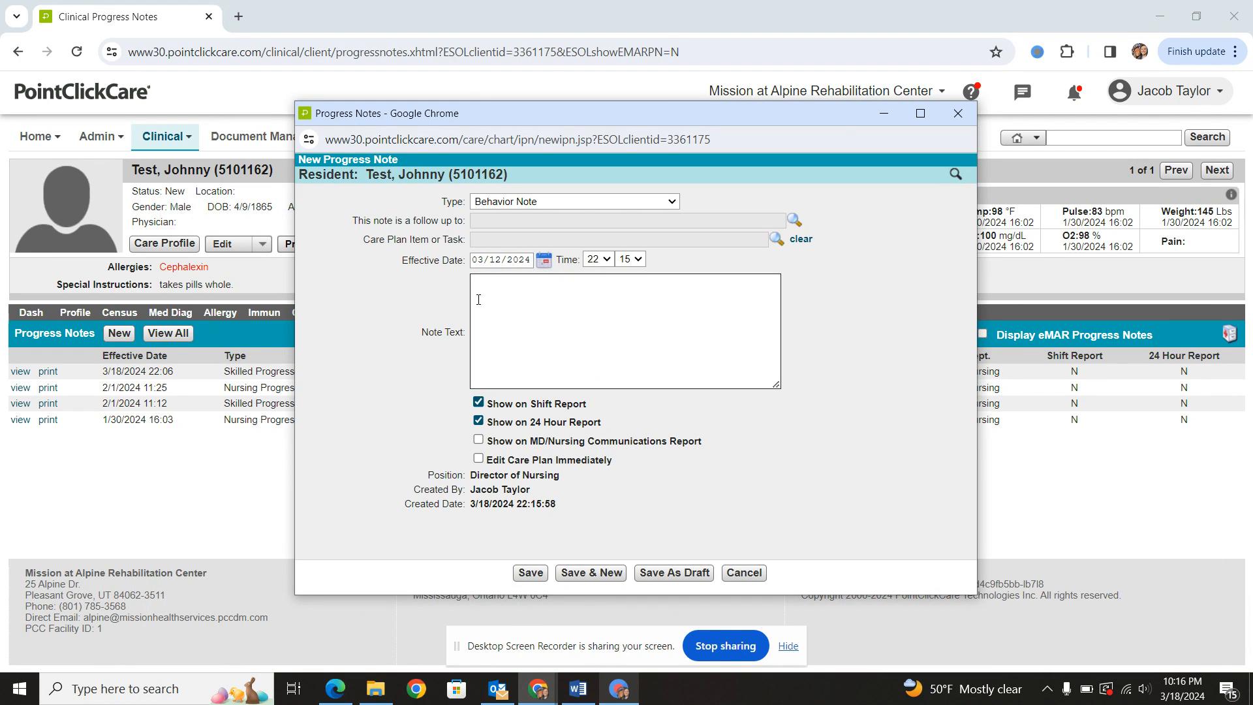
left_click(624, 332)
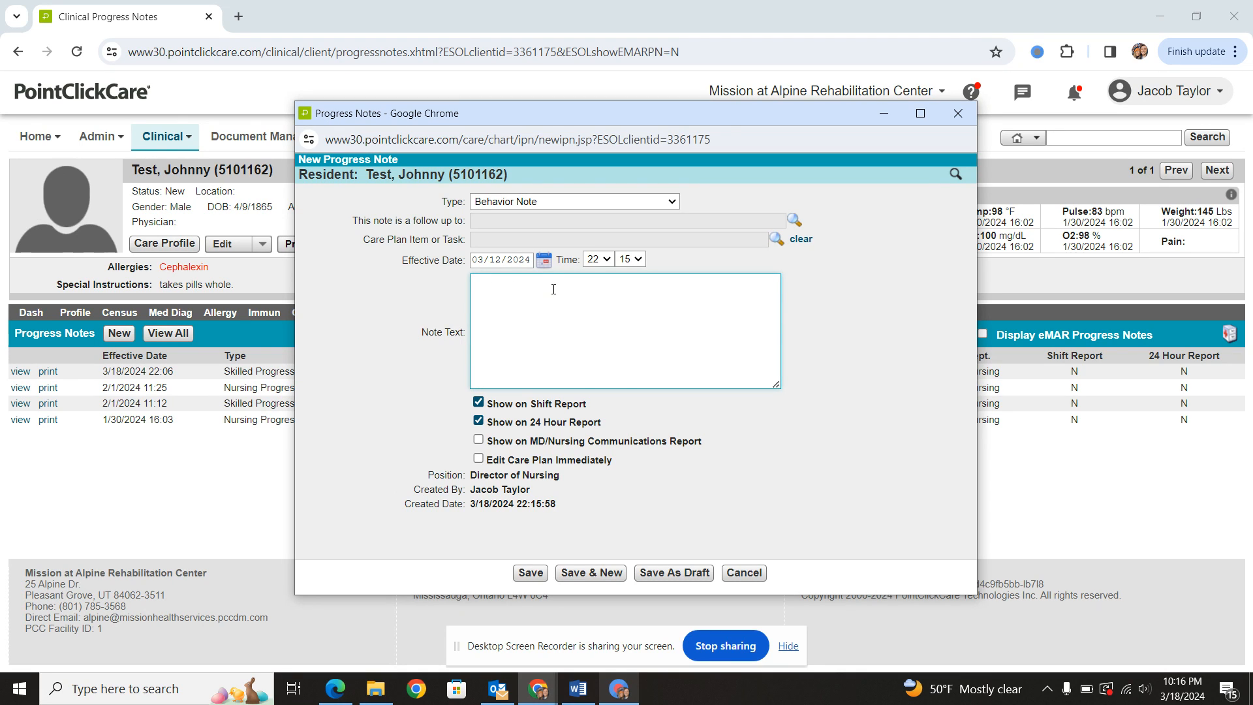
left_click(544, 259)
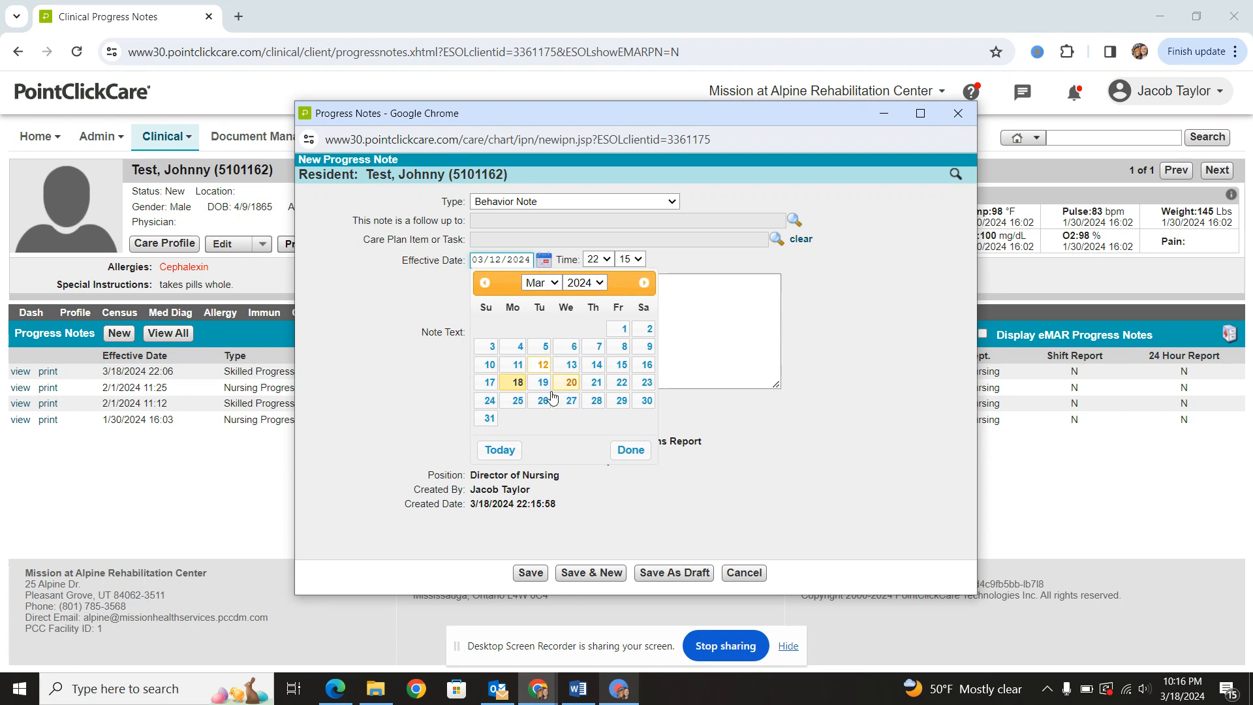
left_click(516, 381)
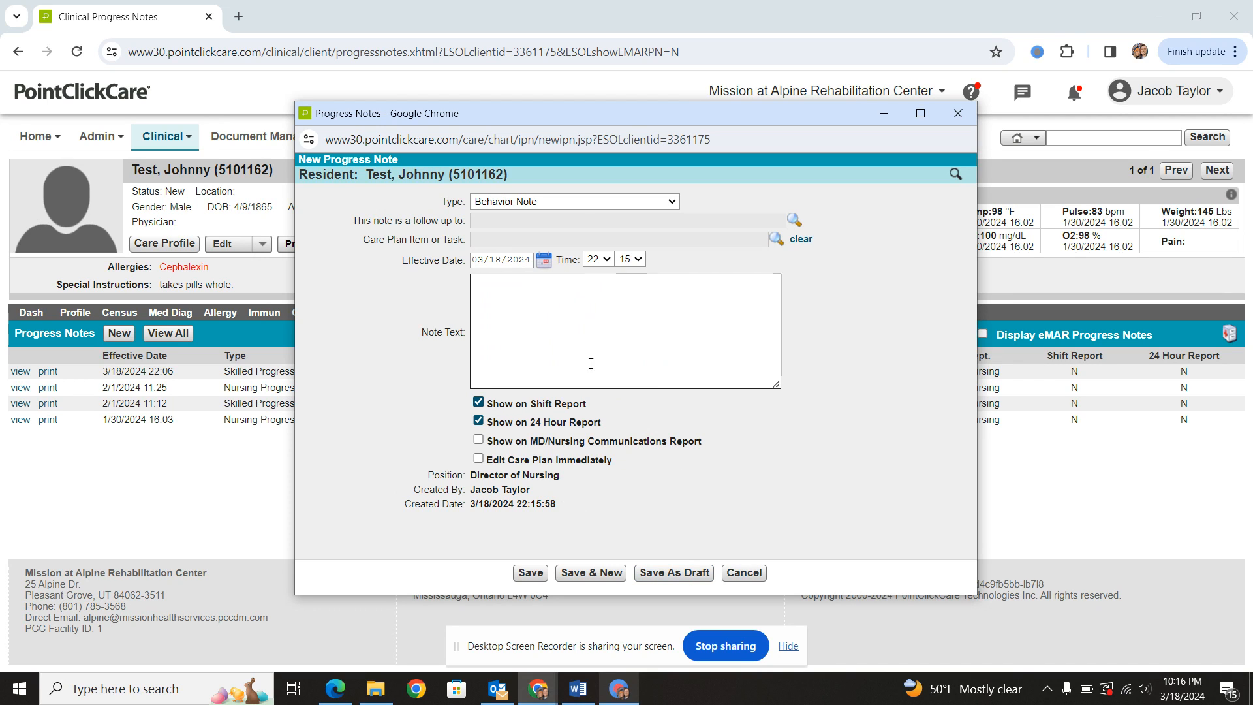
left_click(571, 201)
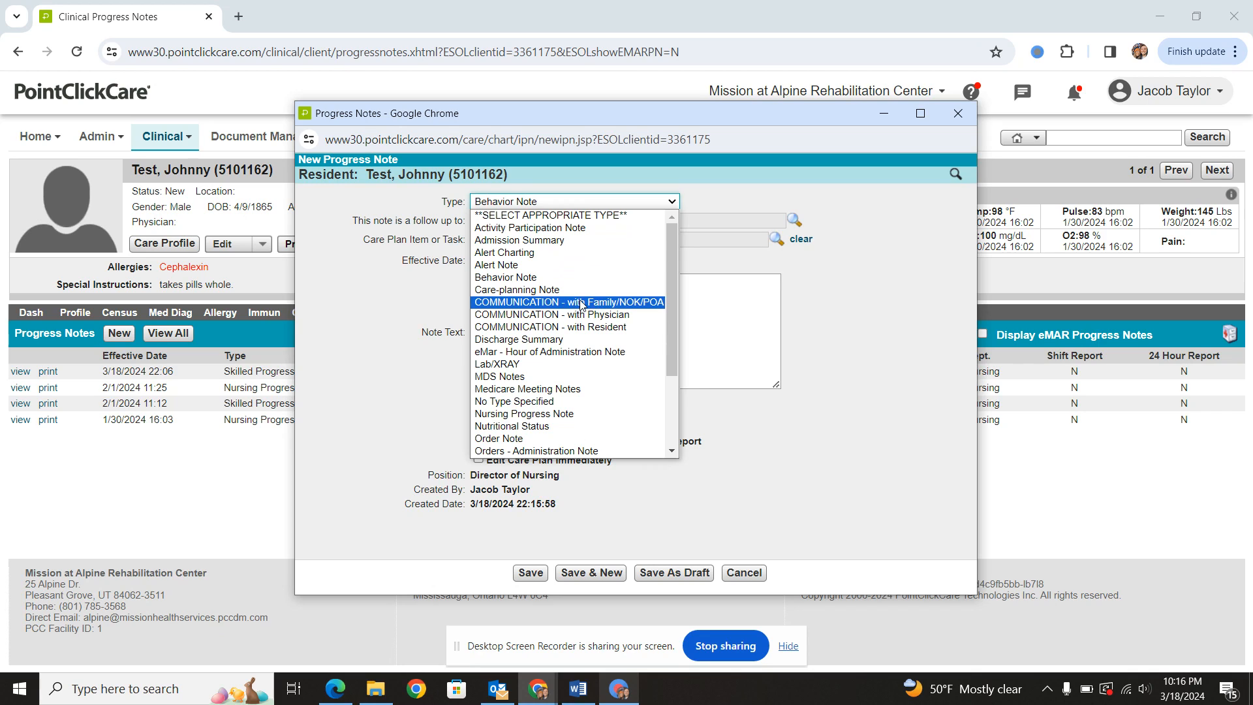
mouse_move(574, 314)
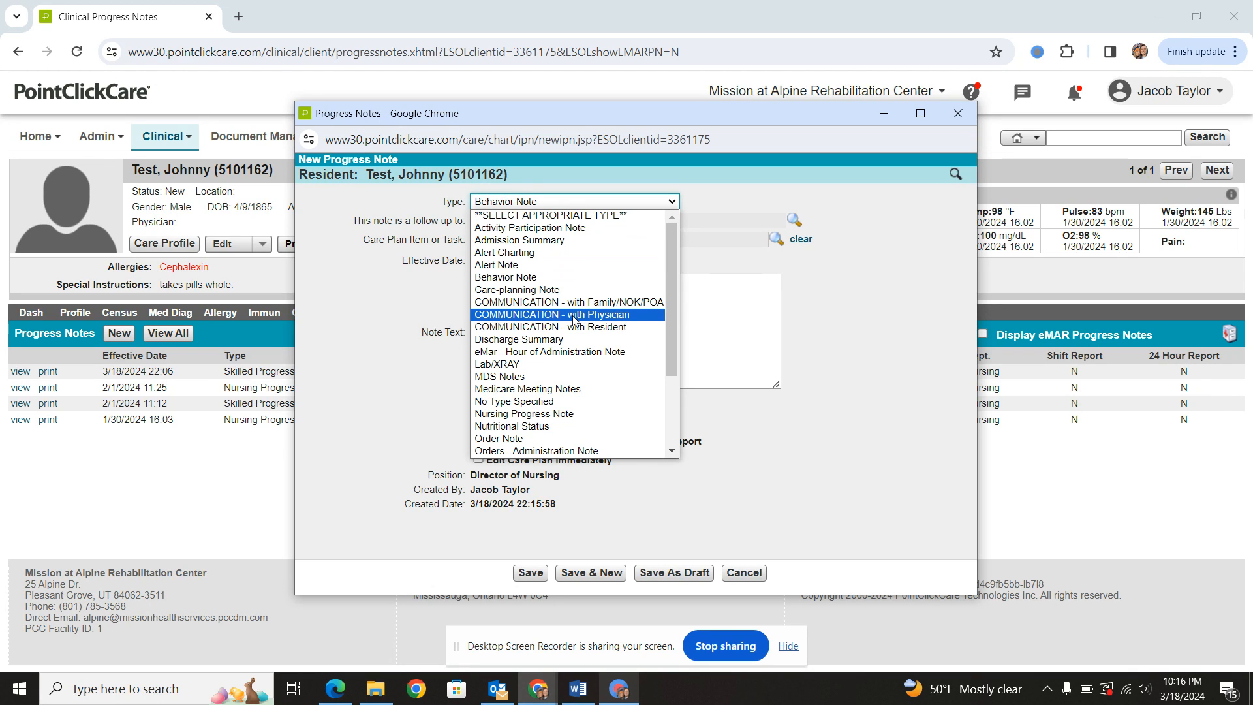
mouse_move(556, 321)
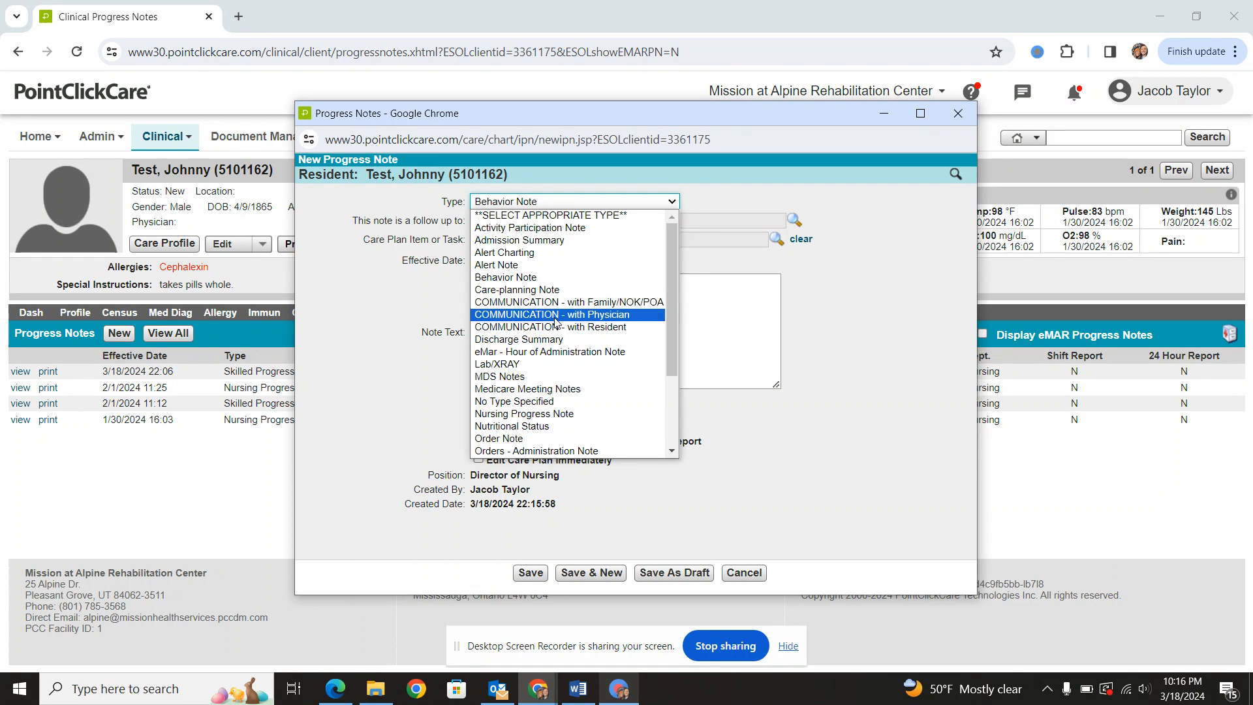
Choose COMMUNICATION - with Physician, review its SBAR Background and recommendations fields, then cancel it.
left_click(563, 314)
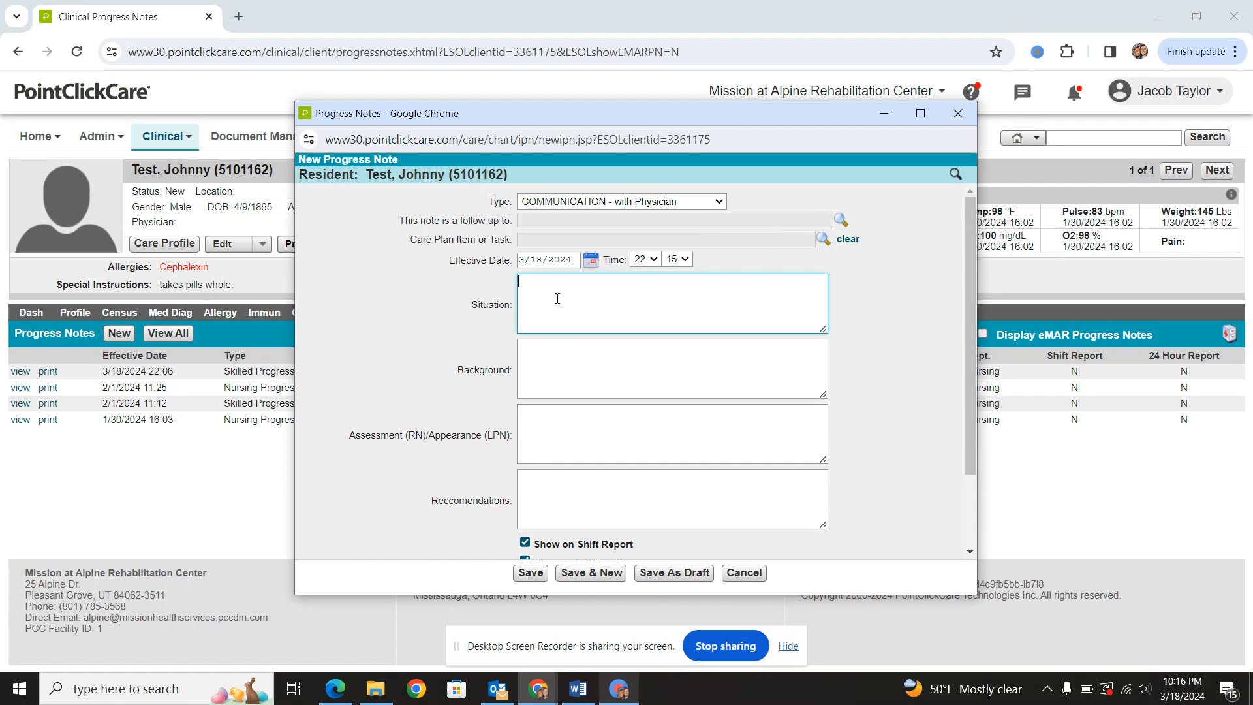
left_click(671, 368)
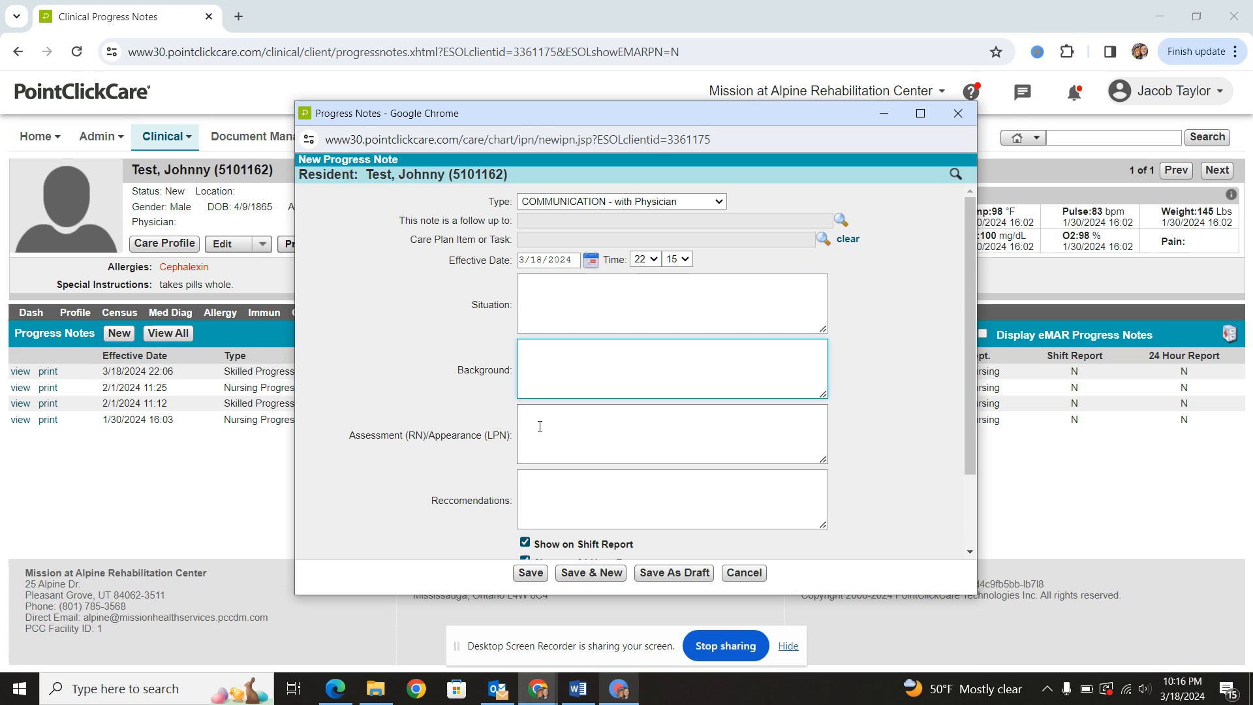
left_click(671, 498)
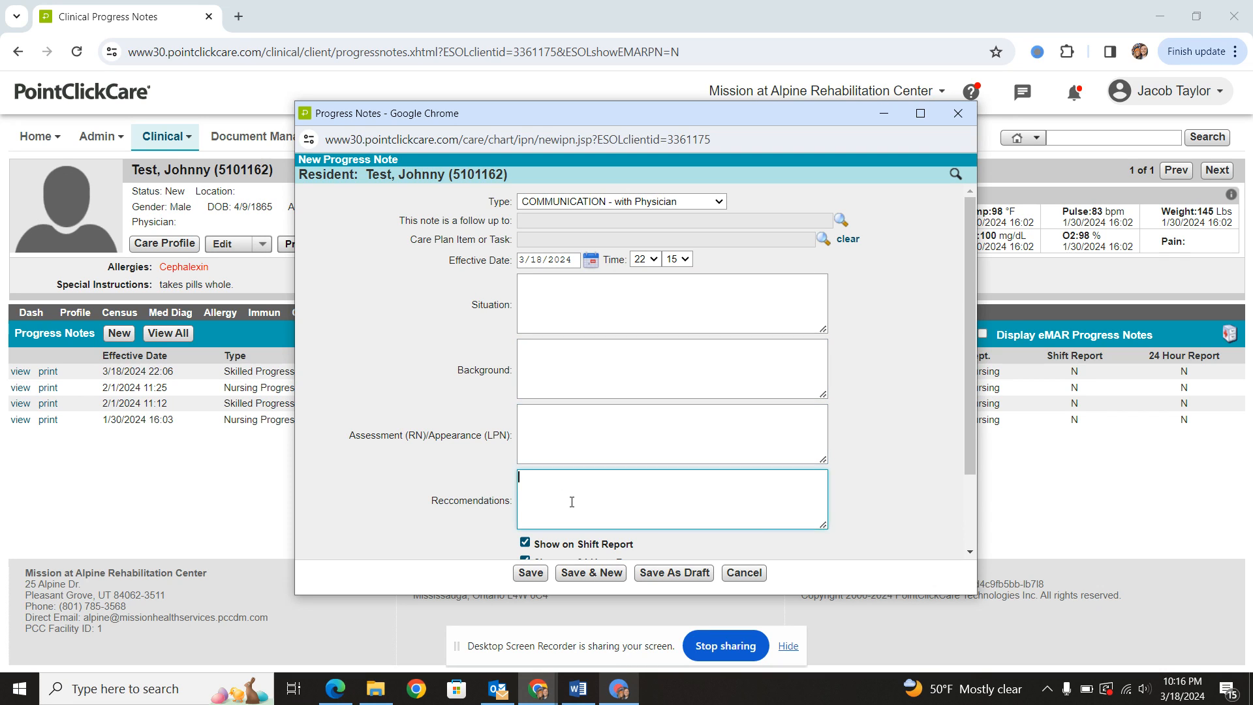
scroll("down", 3)
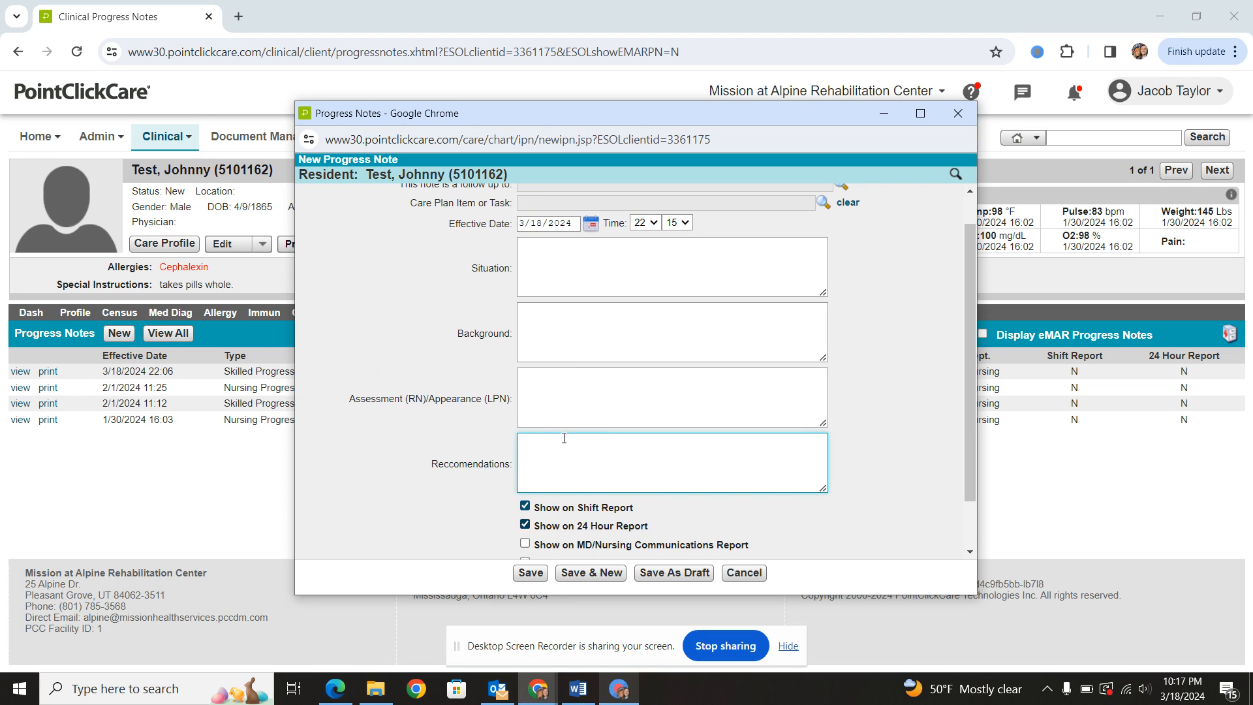
scroll("down", 3)
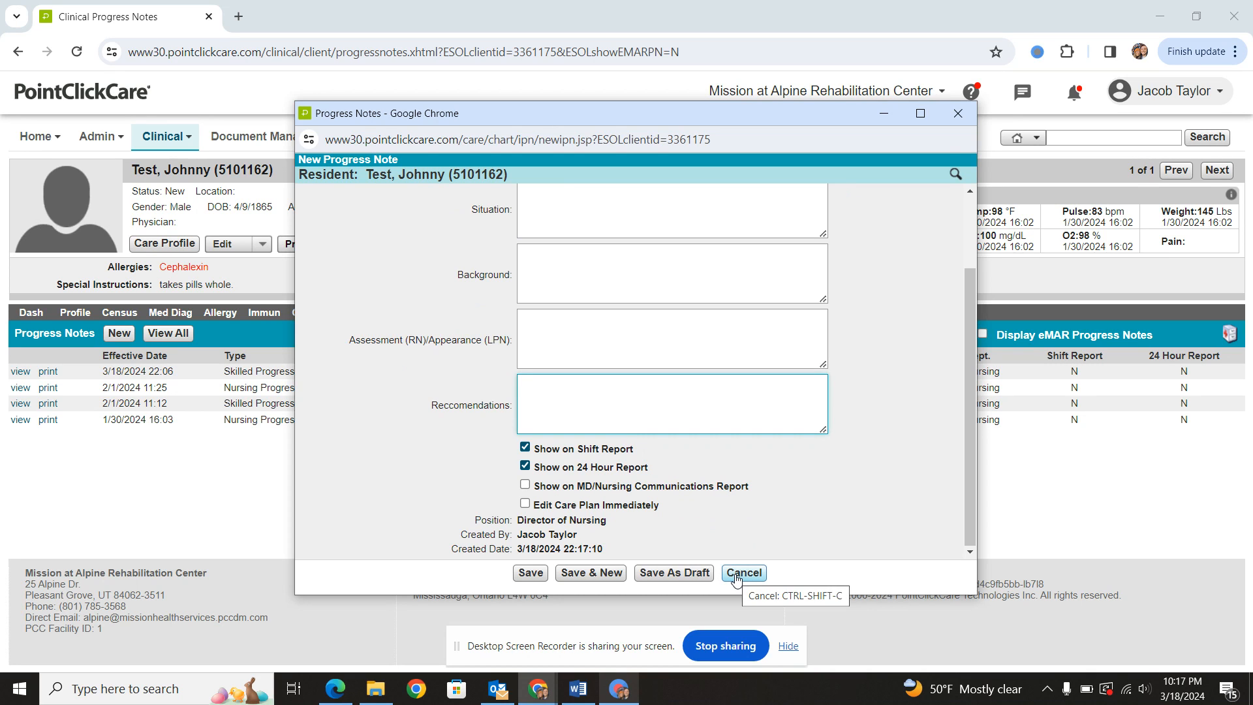
left_click(743, 573)
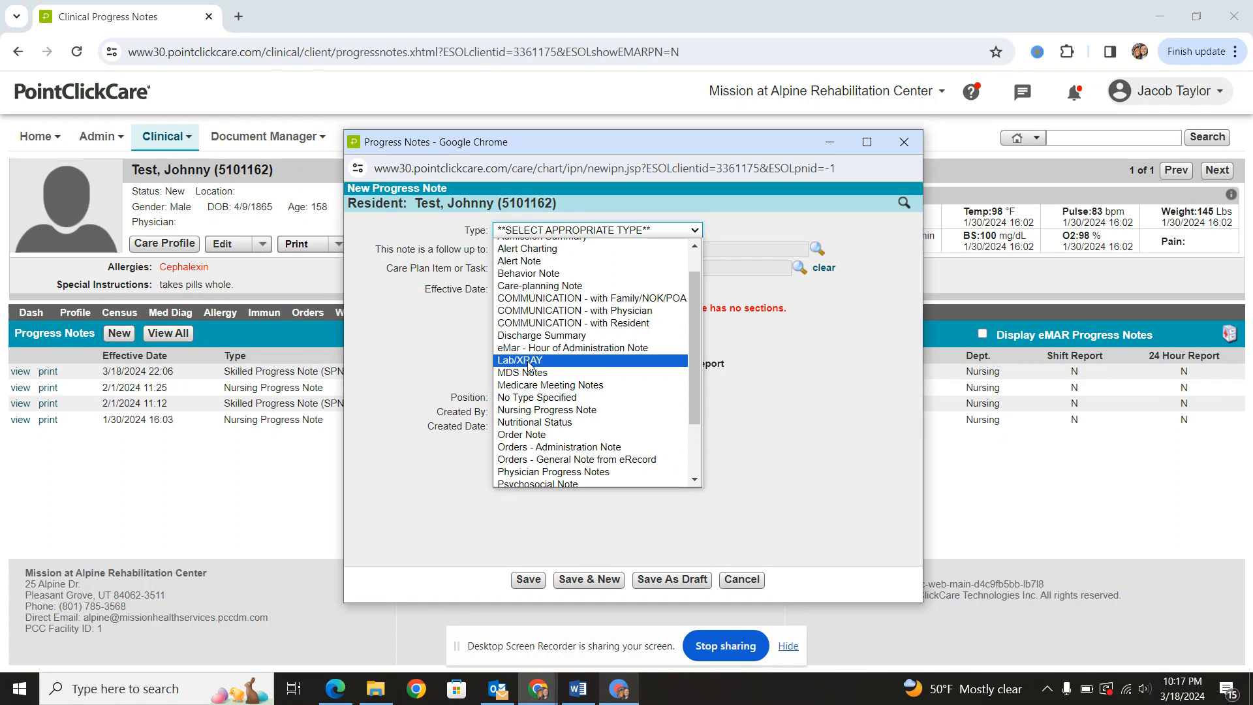
Make it a Lab/XRAY note for a CBC with abnormal result 'yes WBC 14', removing the typed amoxicillin order.
left_click(519, 360)
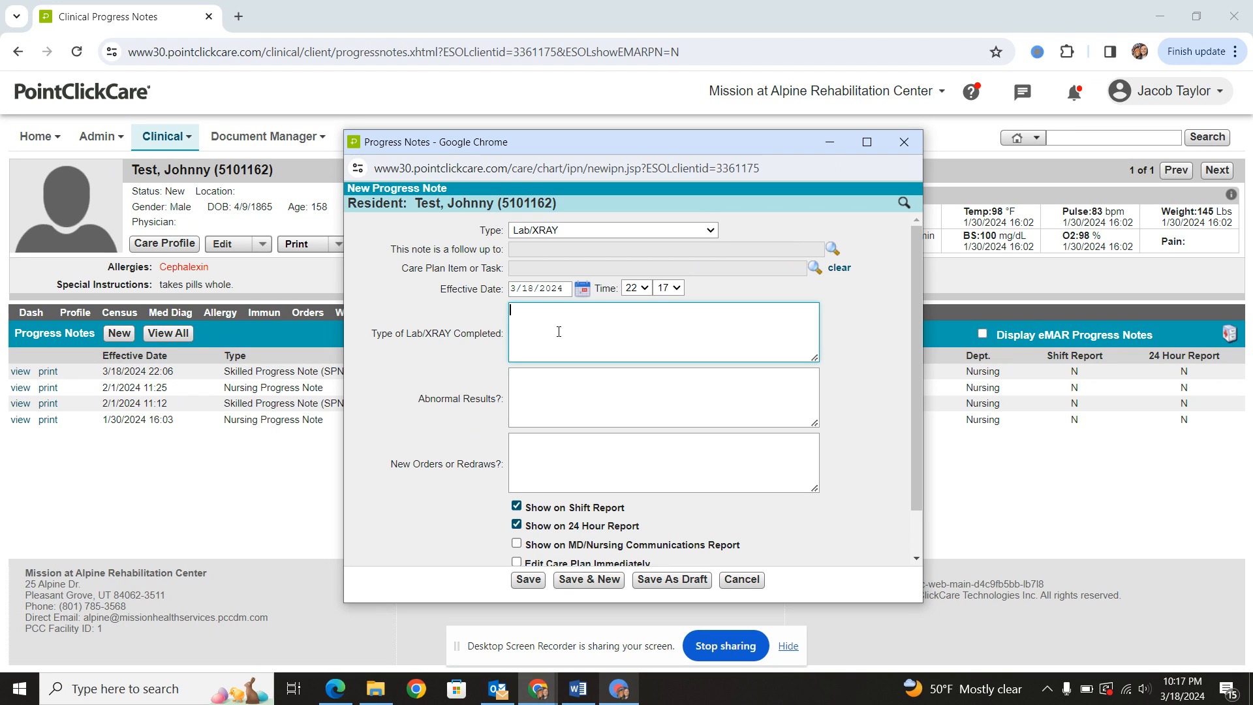
type("CBC")
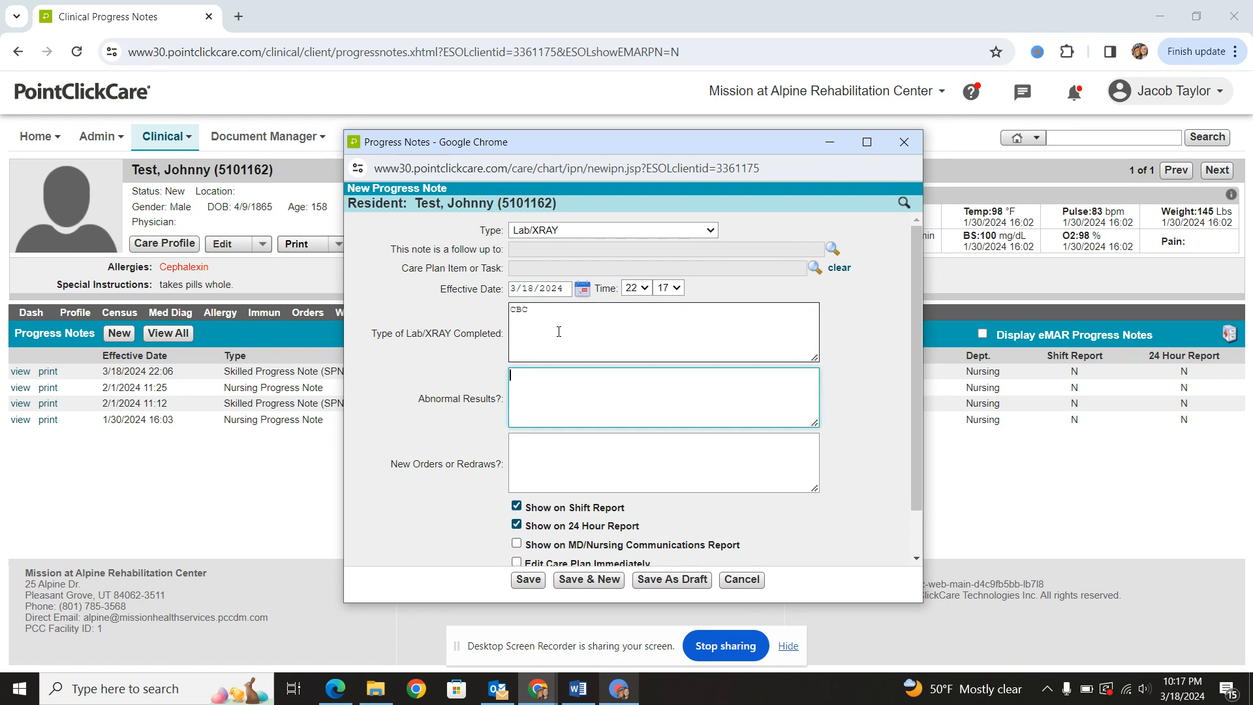
type("yes WE")
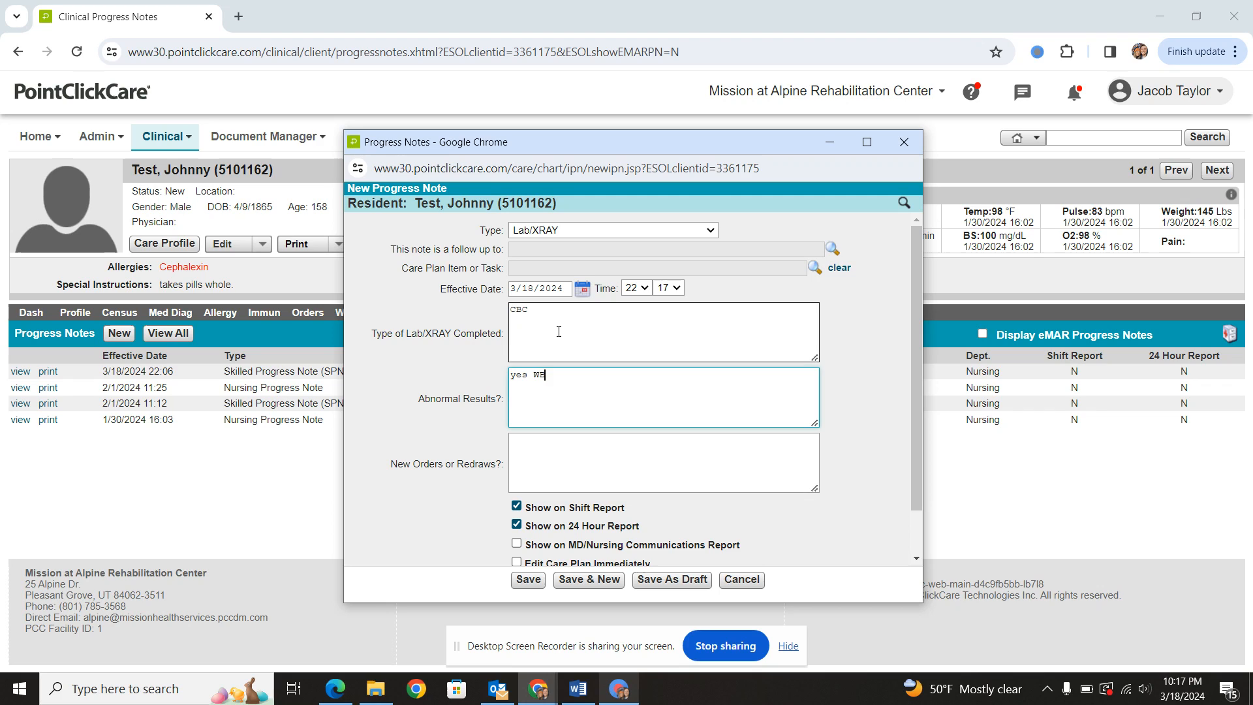
type("BC 14")
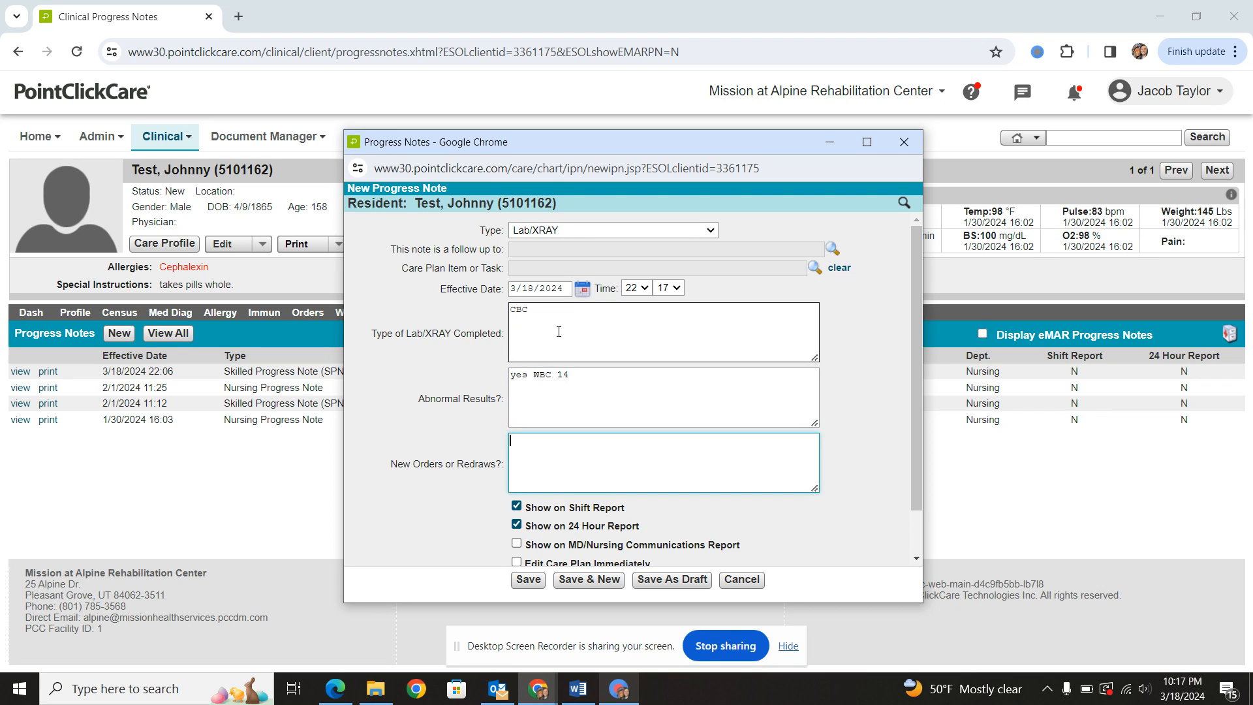
type("amoxicillin")
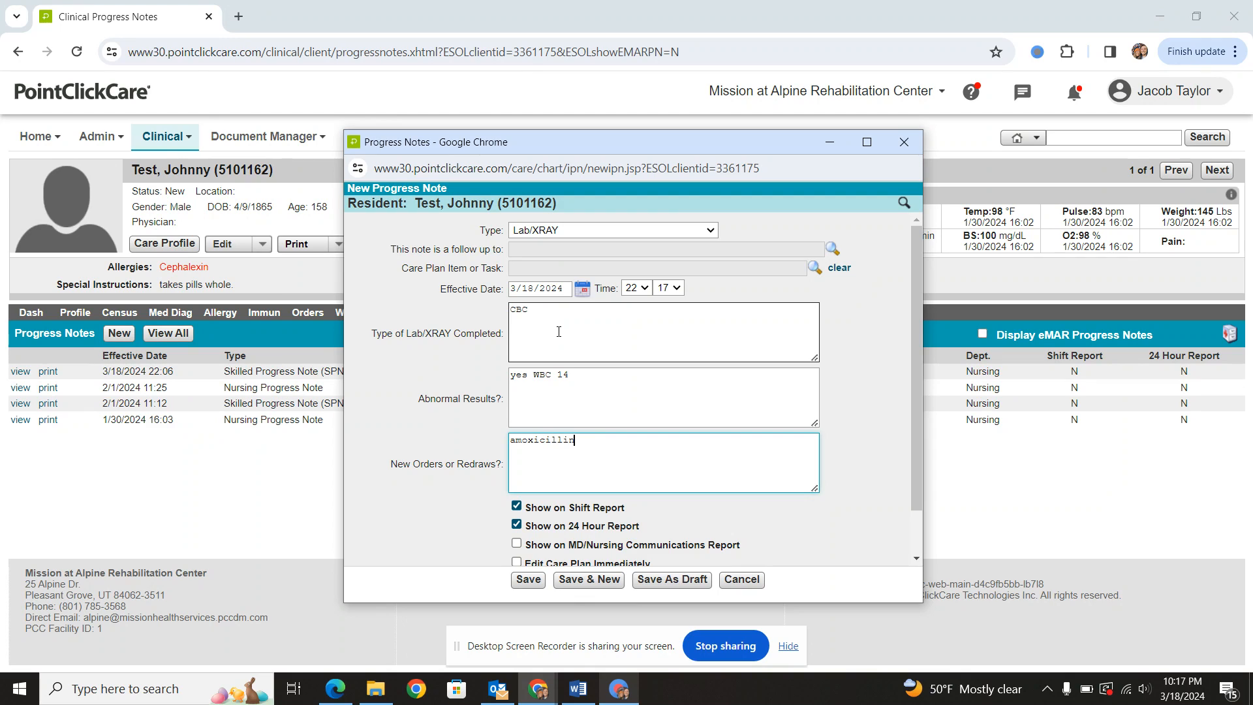
mouse_move(614, 357)
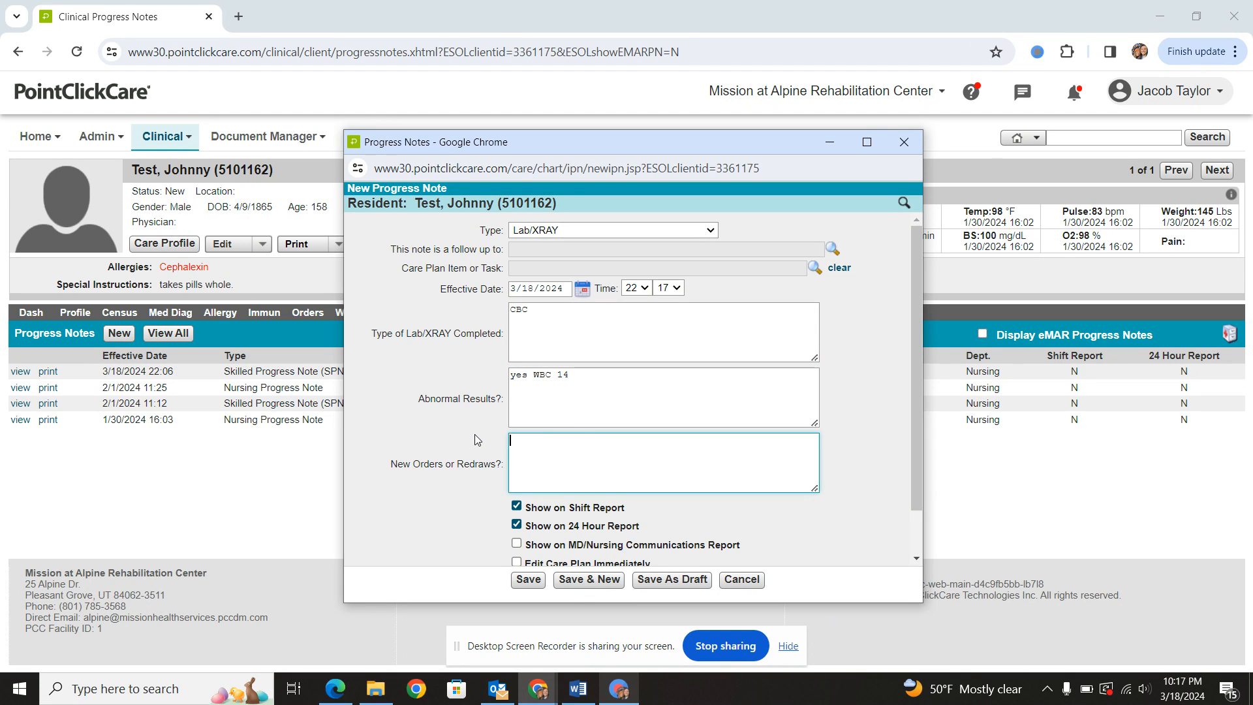
double_click(536, 375)
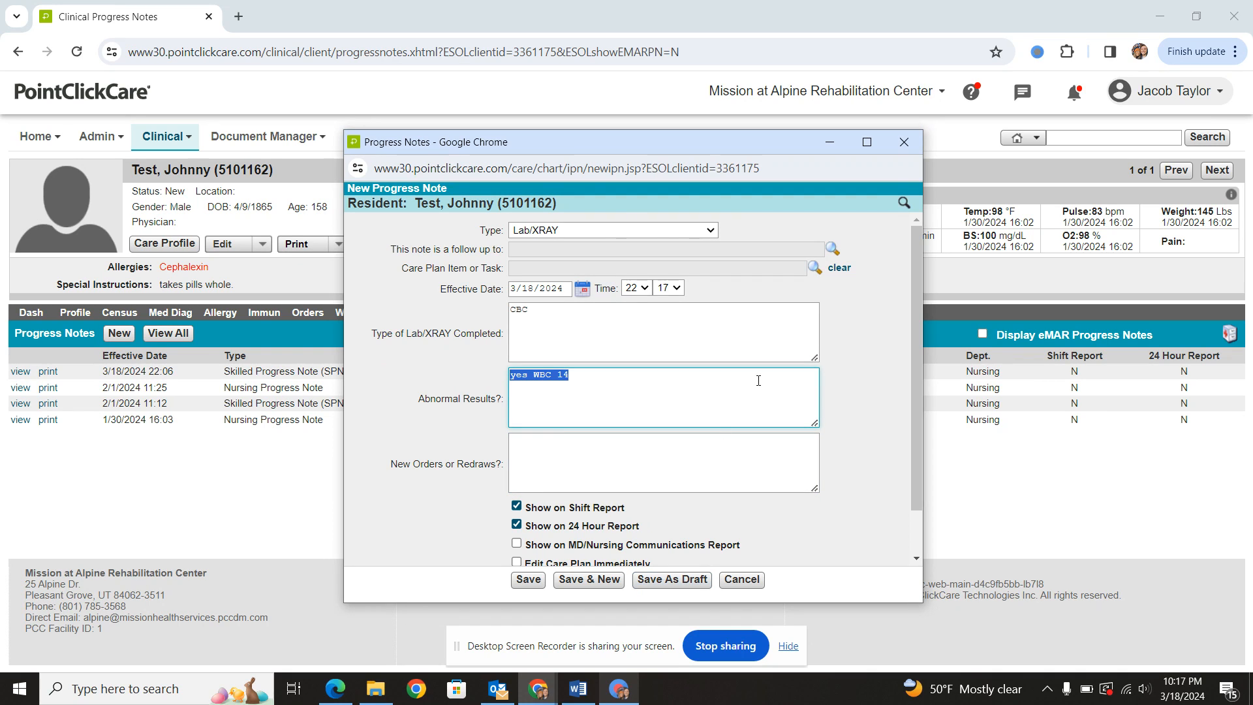
Switch to Nursing Progress Note, toggle the shift report and MD/Nursing Communications checkboxes, then cancel unsaved.
left_click(610, 229)
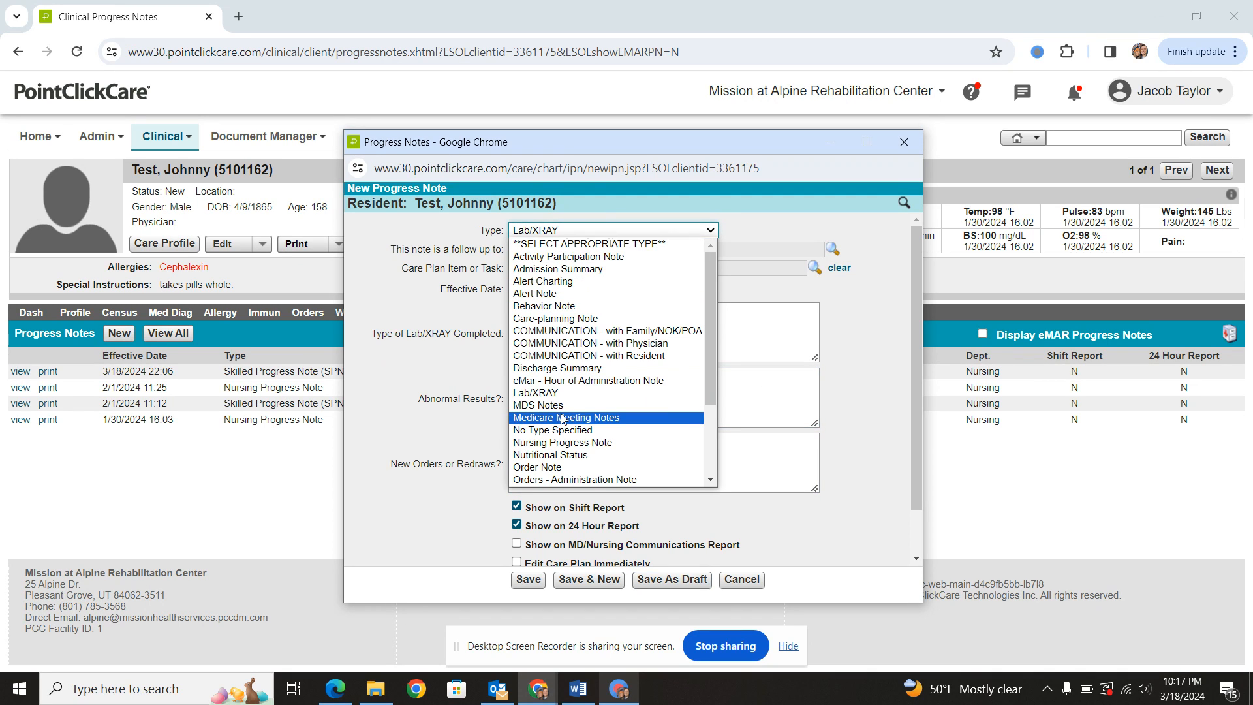
mouse_move(561, 429)
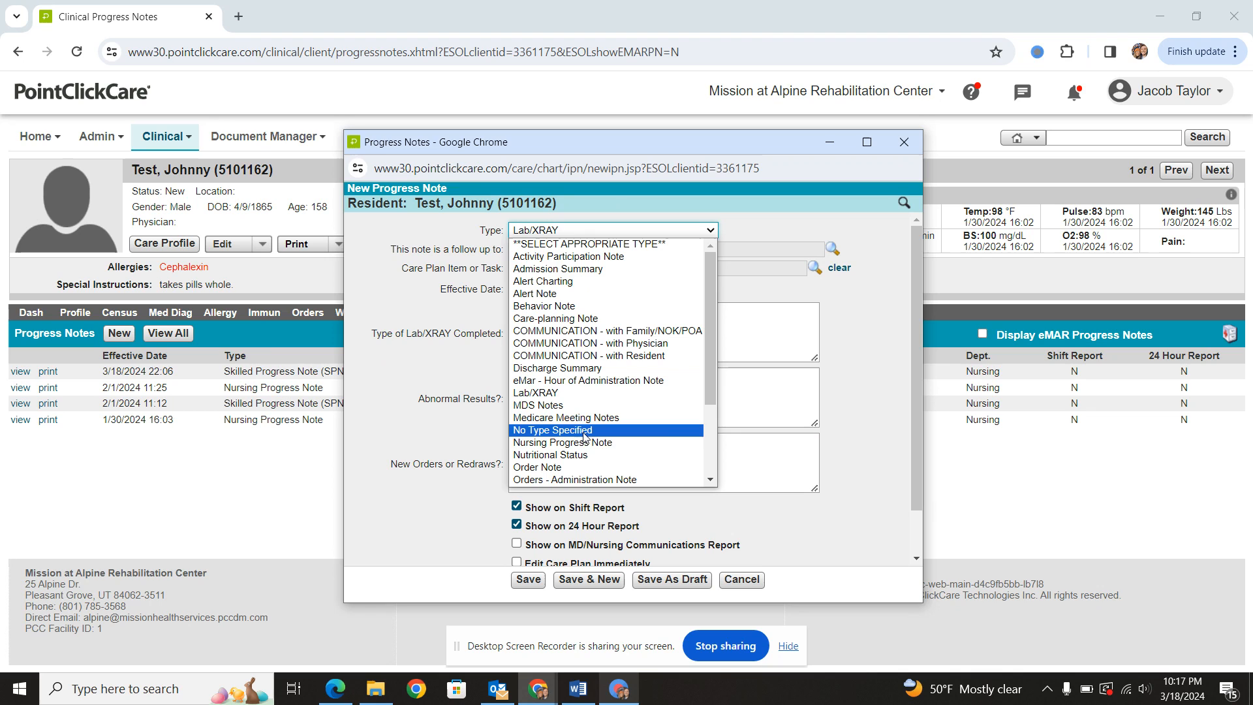
mouse_move(561, 443)
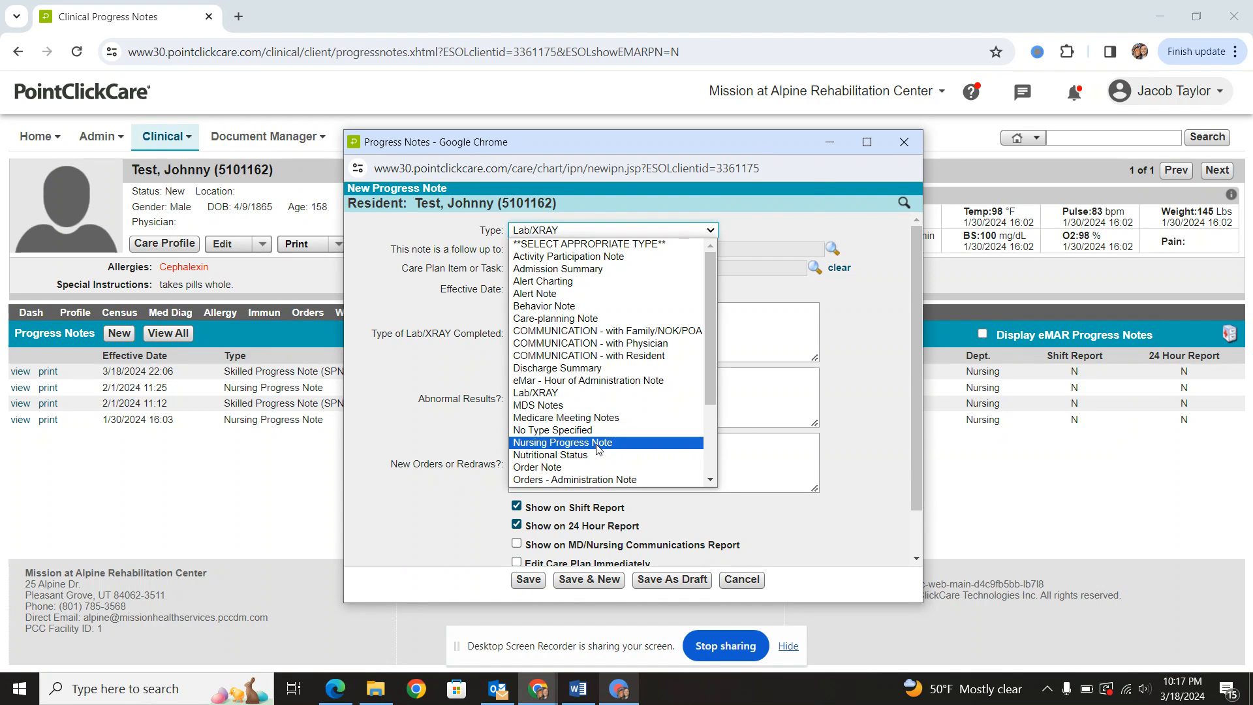
left_click(561, 443)
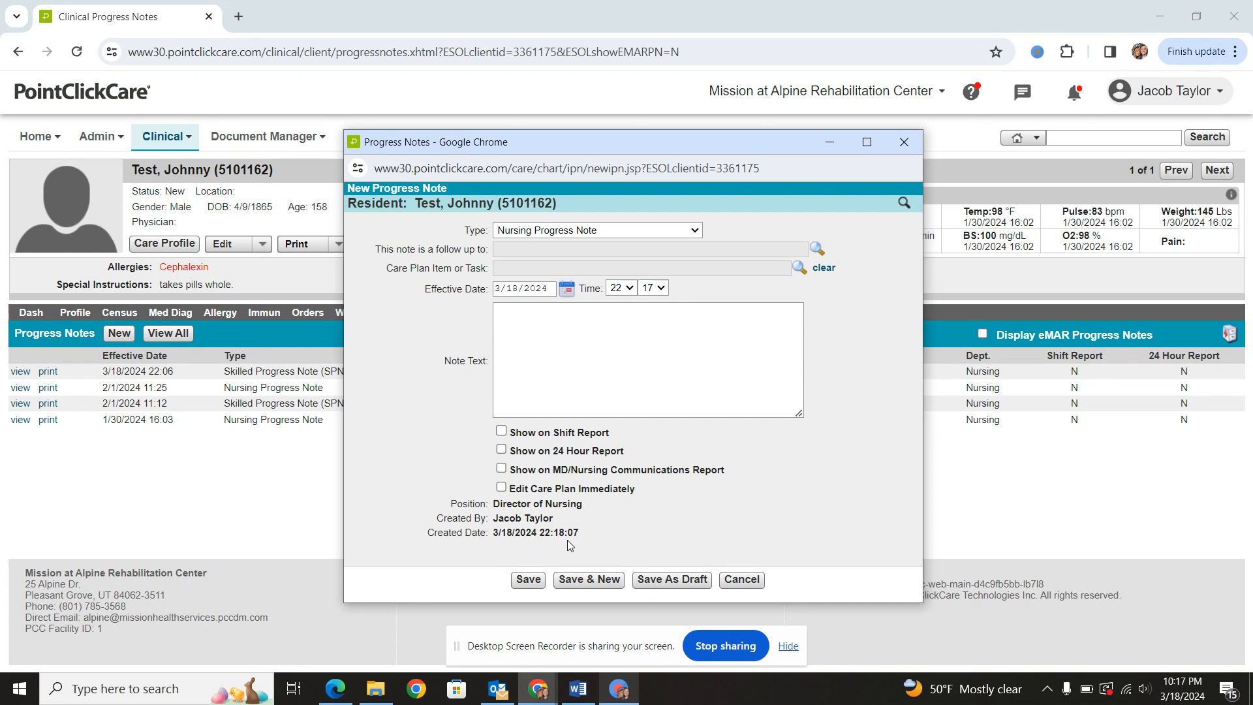
left_click(501, 432)
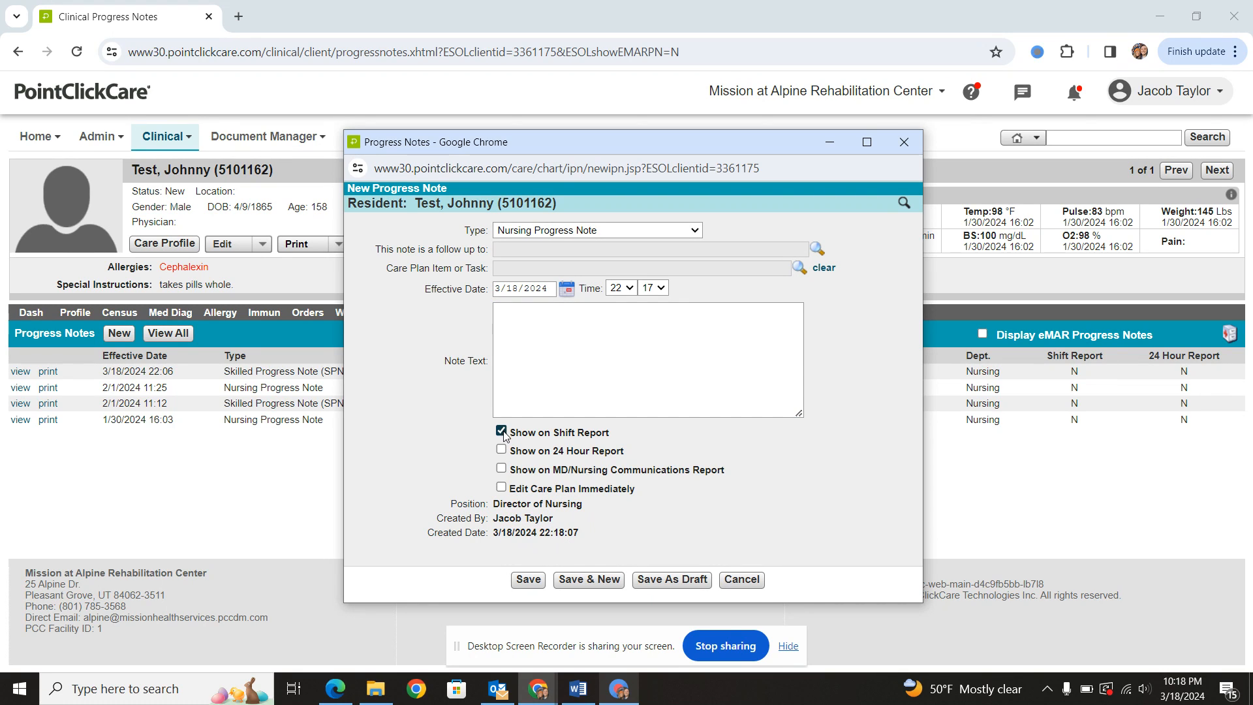
left_click(501, 468)
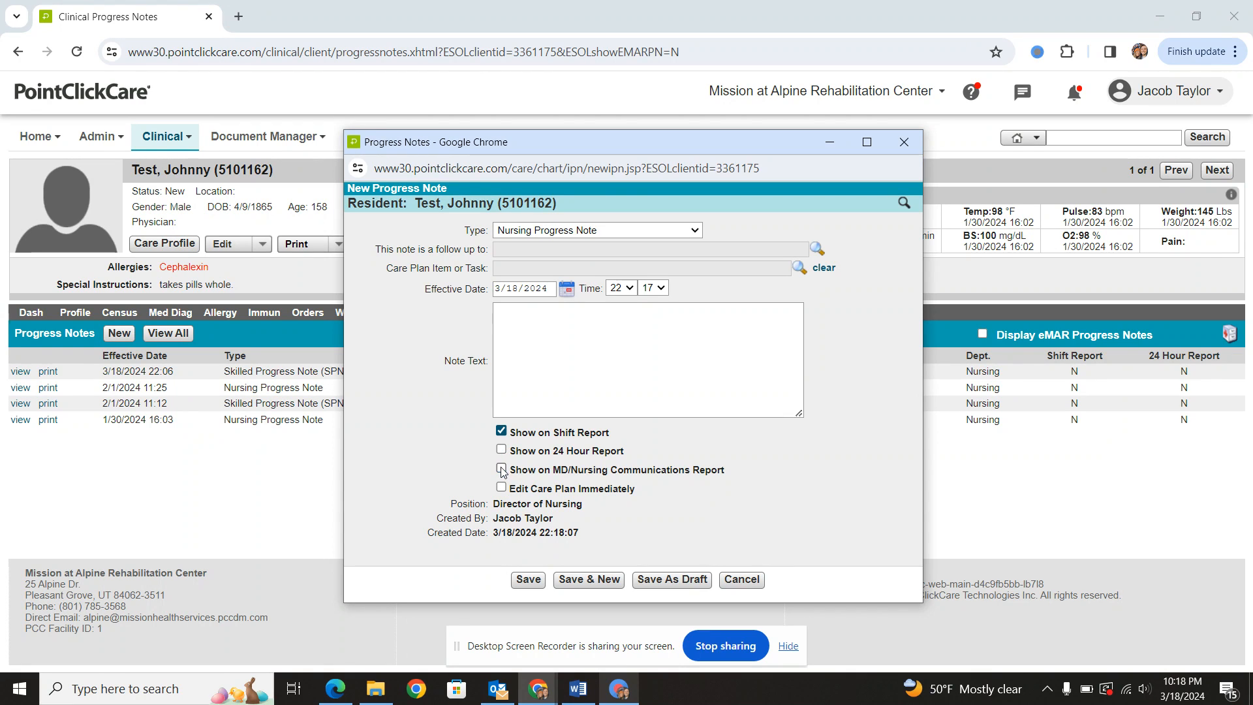
left_click(501, 432)
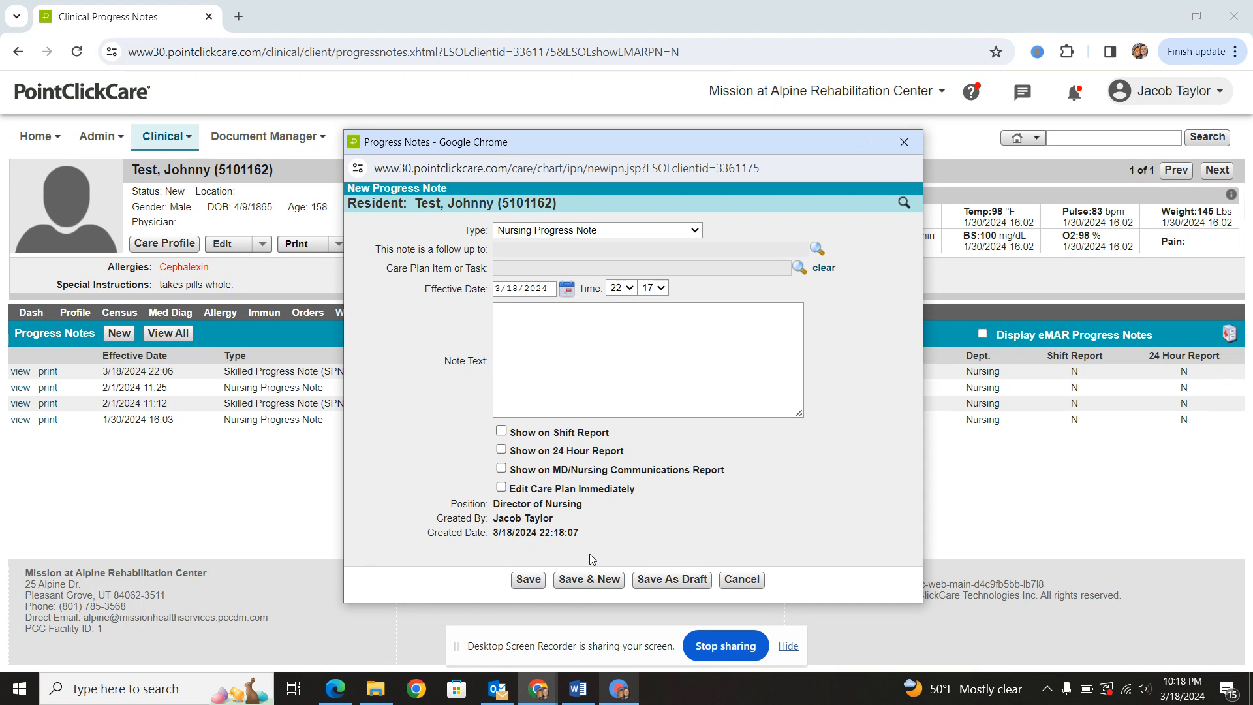
left_click(740, 579)
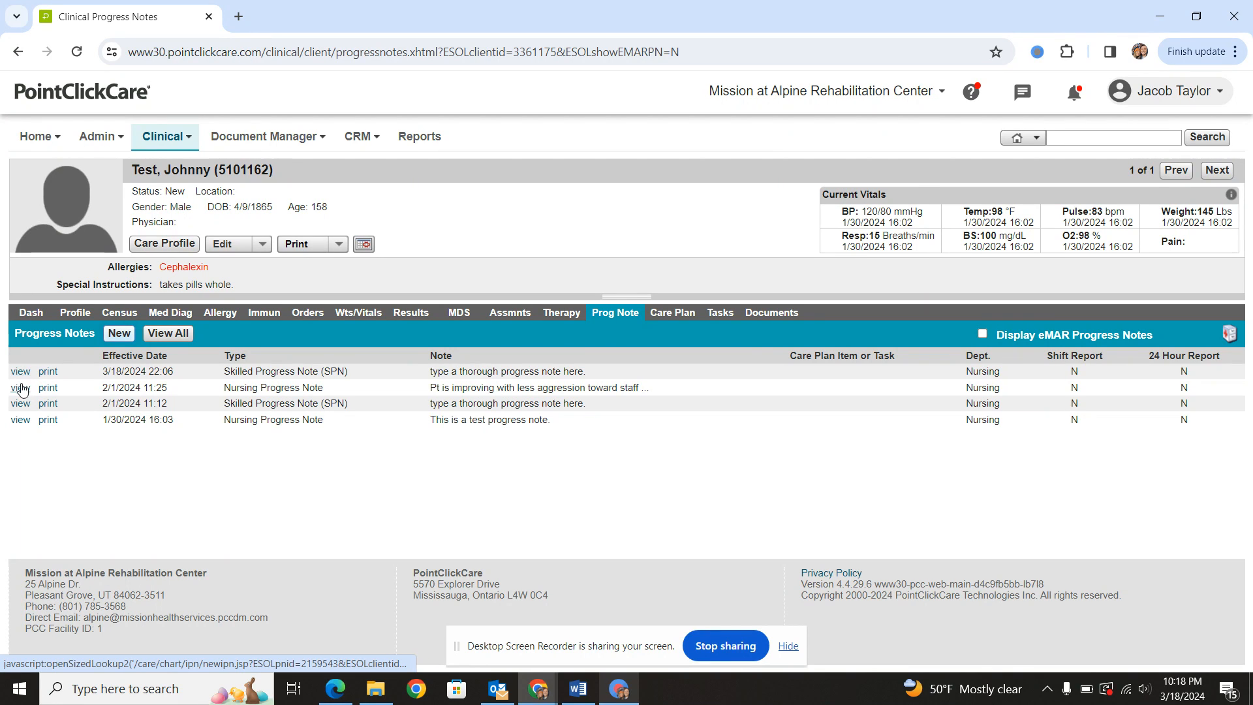
From the 2/1/2024 Nursing Progress Note, save a follow-up reading 'this has resolved.'.
left_click(19, 388)
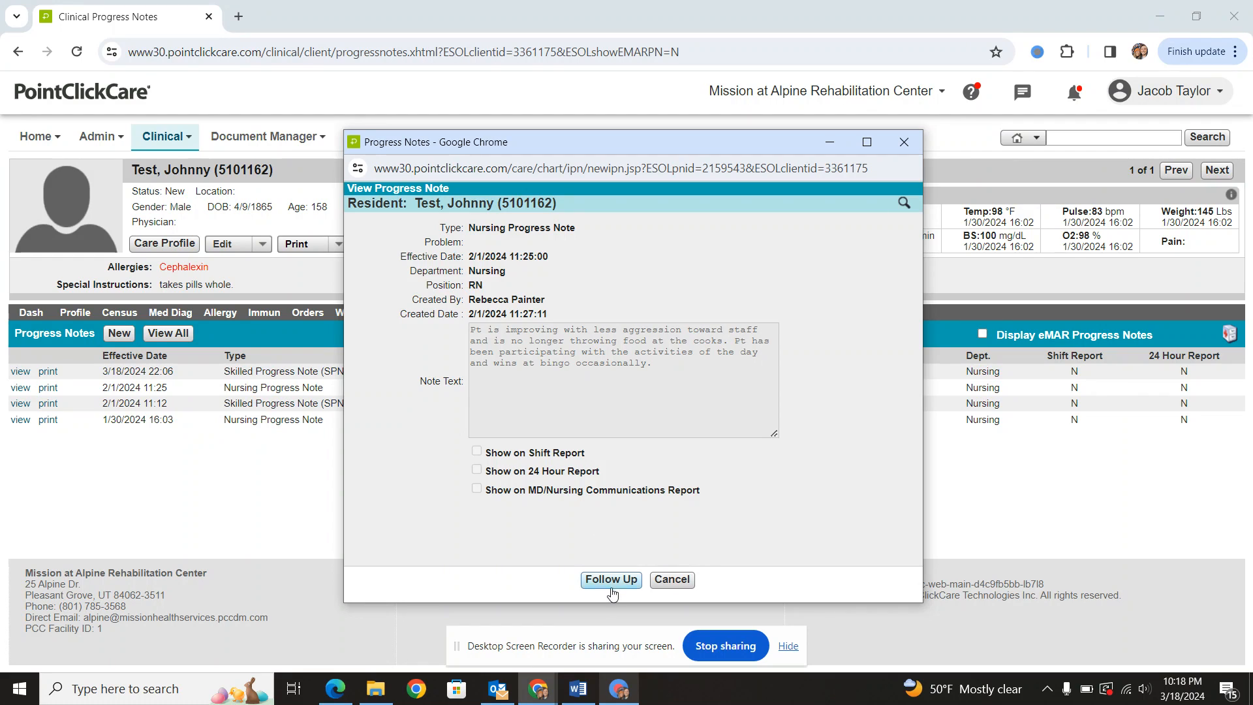
left_click(609, 579)
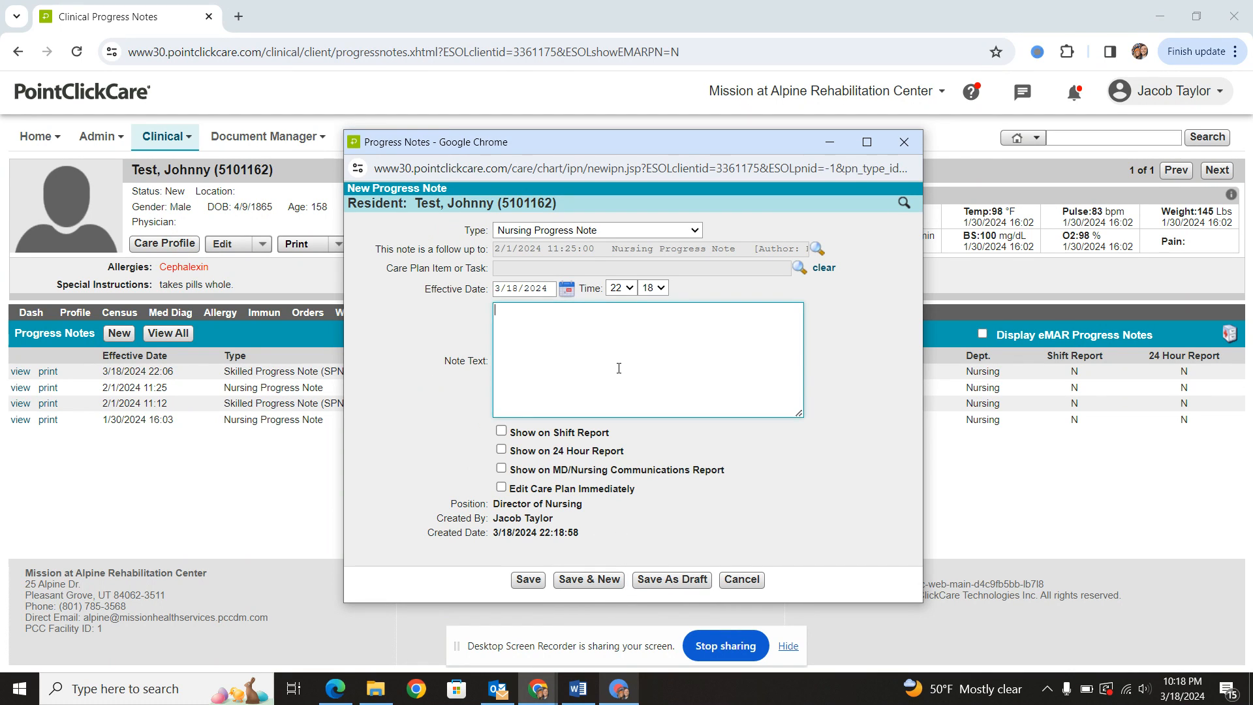
type("this has res")
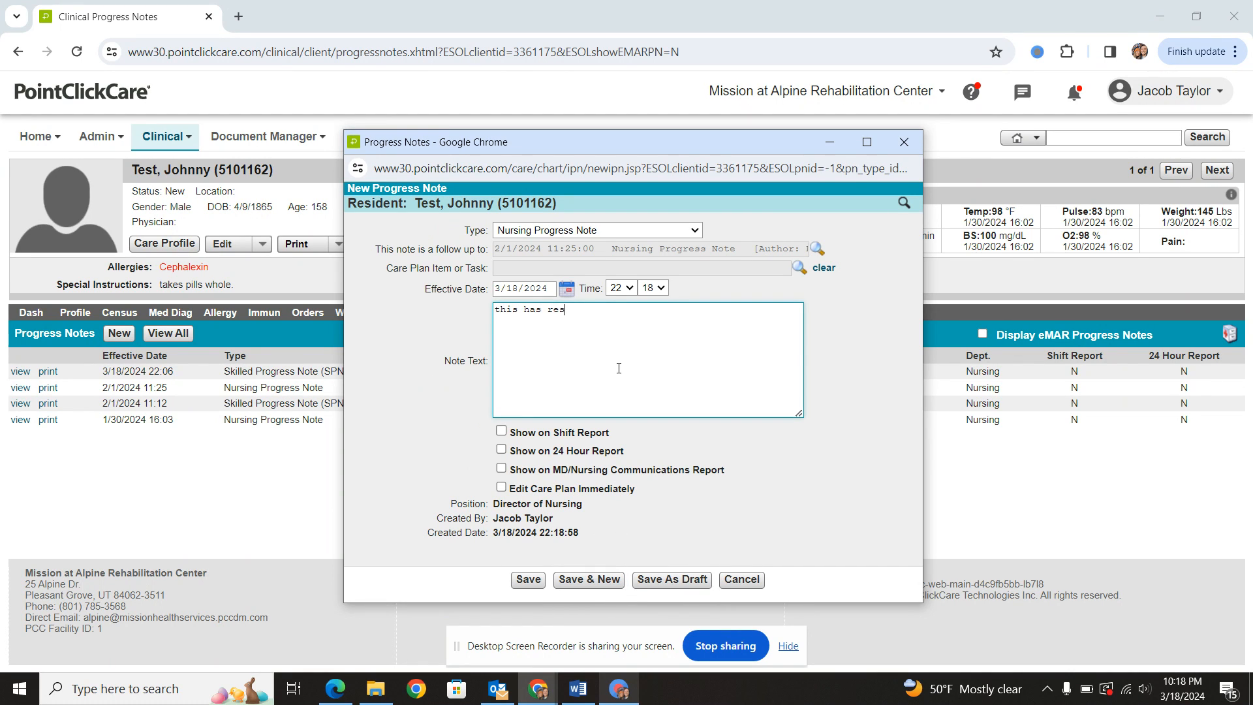
type("olved.")
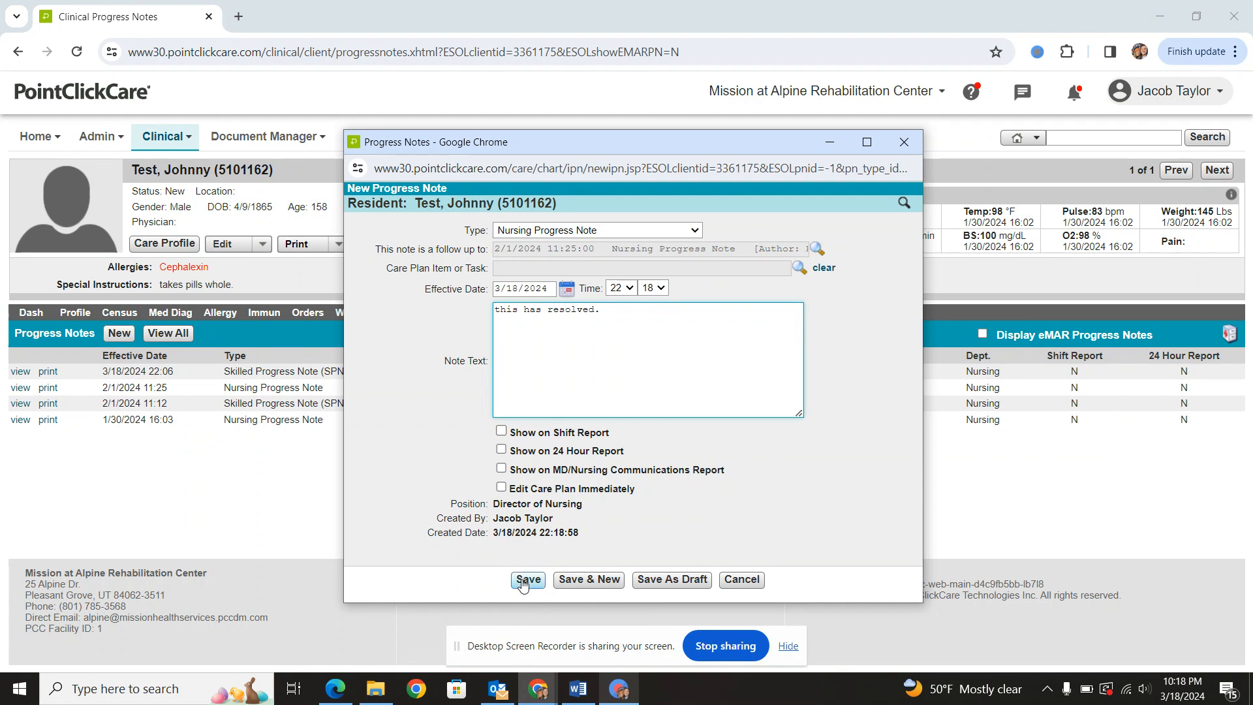
left_click(525, 580)
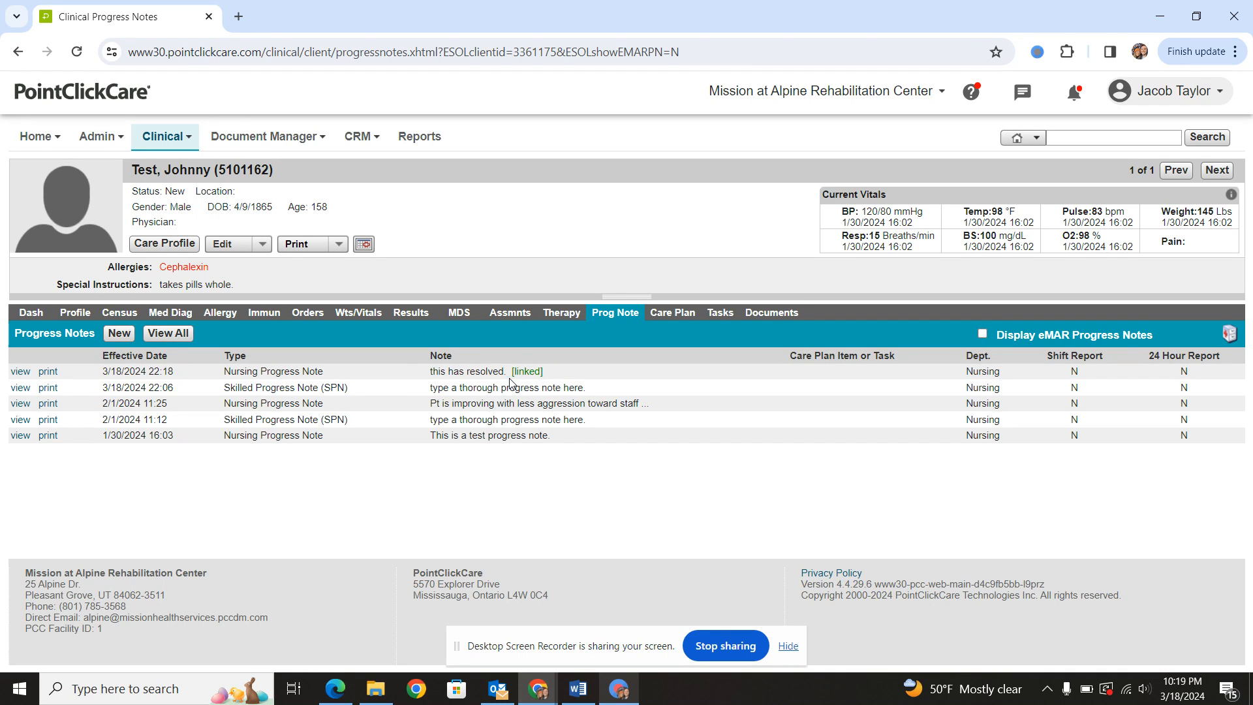
left_click(20, 372)
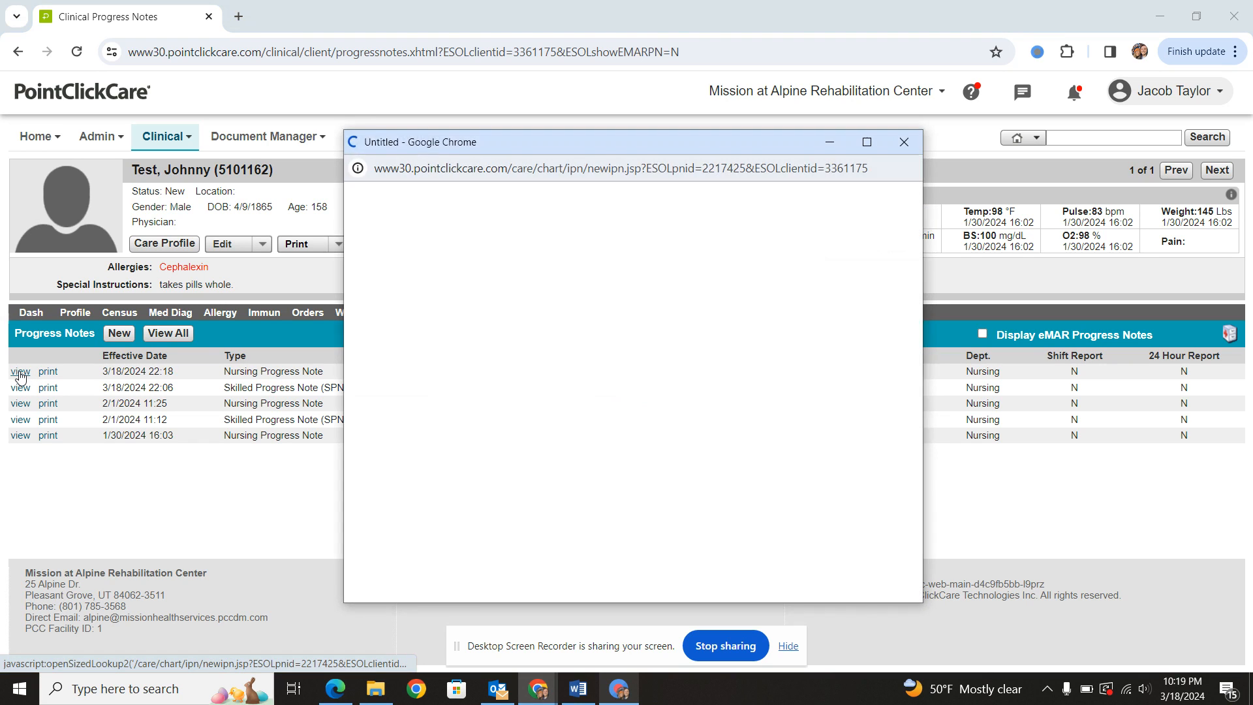
left_click(19, 371)
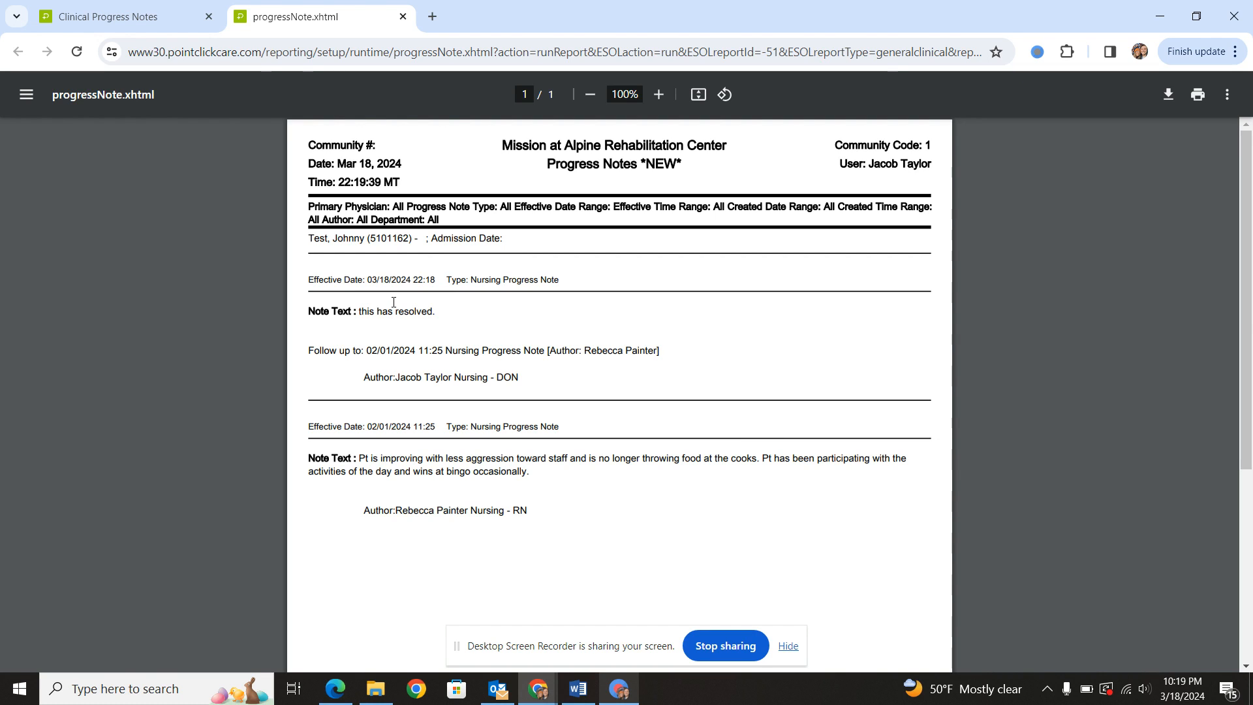
left_click(403, 16)
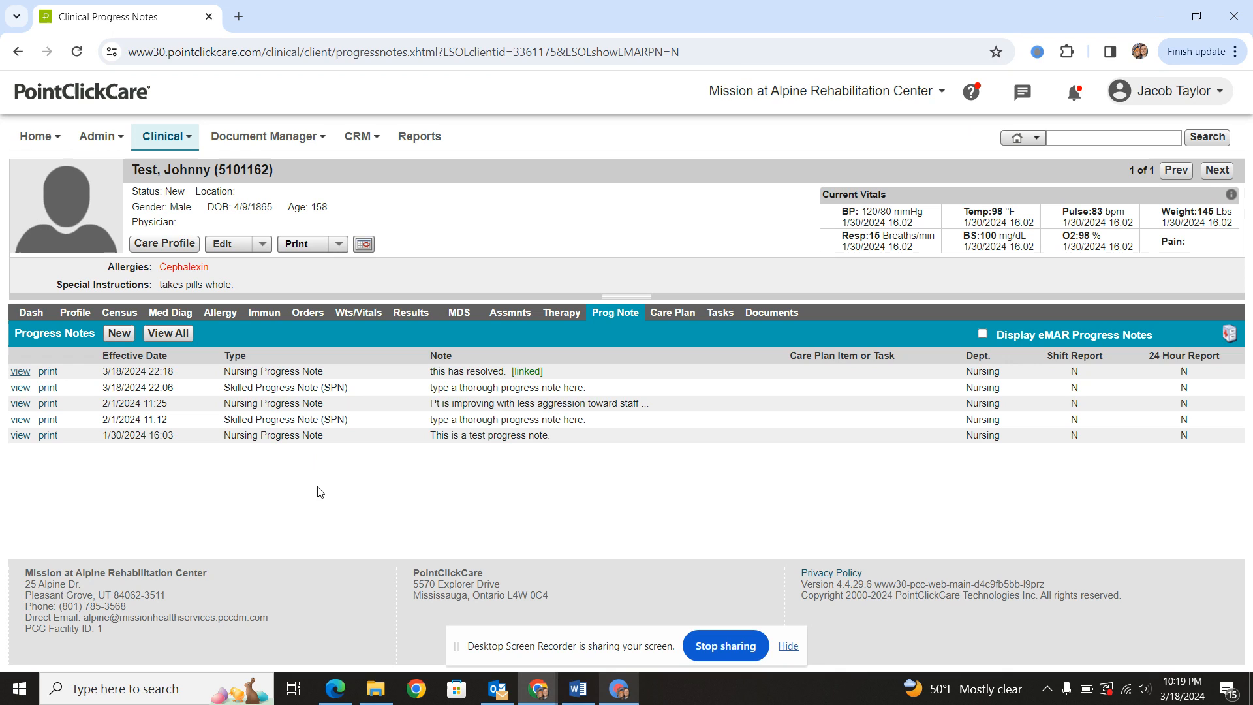
Begin another new note with Nursing Progress Note as its type.
left_click(117, 333)
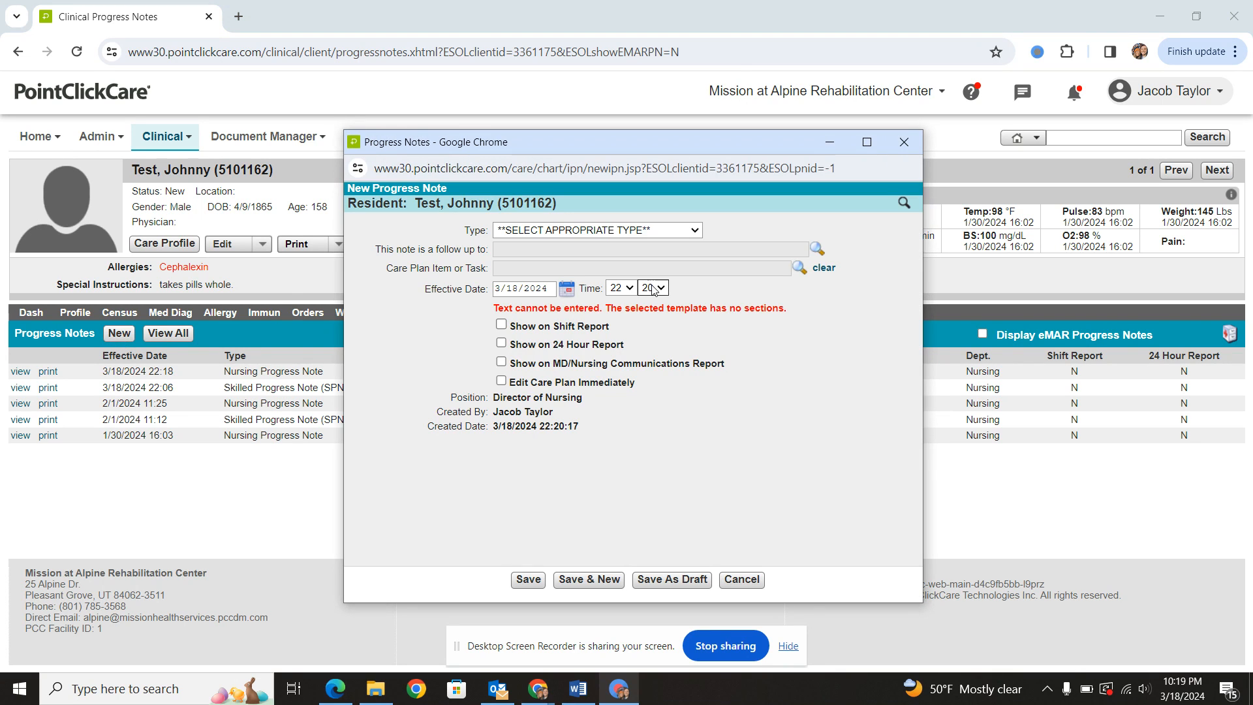
left_click(596, 230)
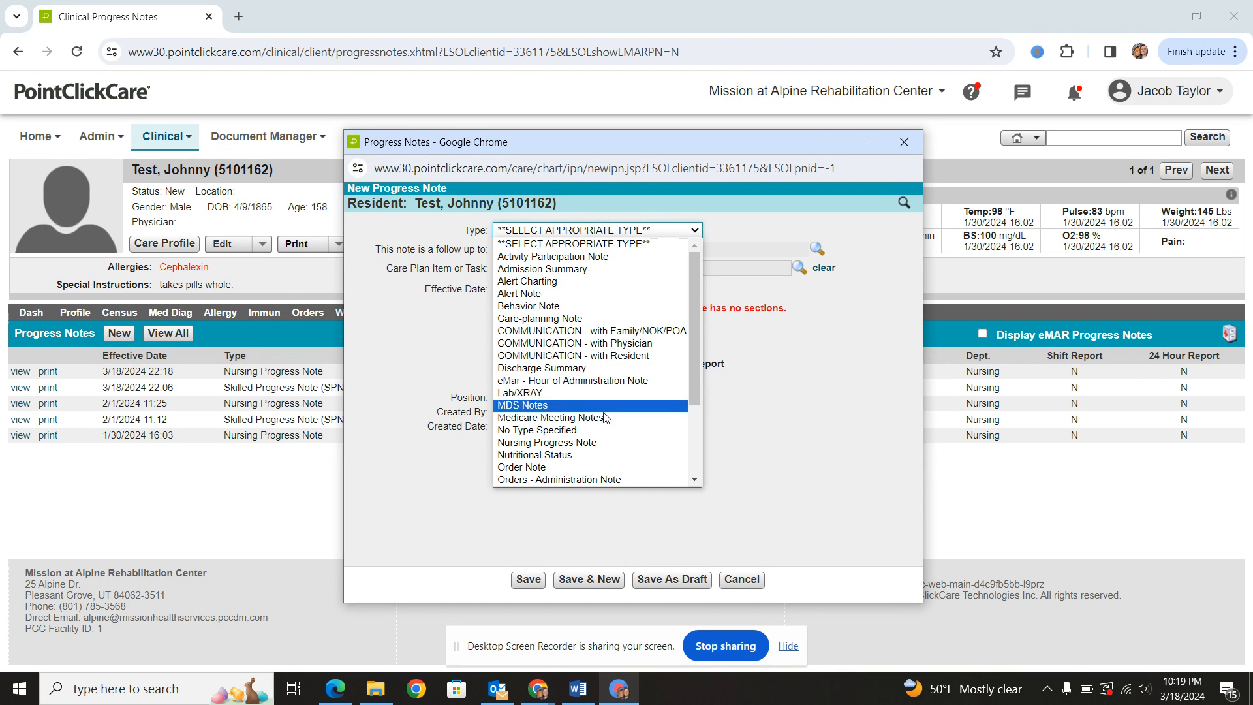
left_click(549, 443)
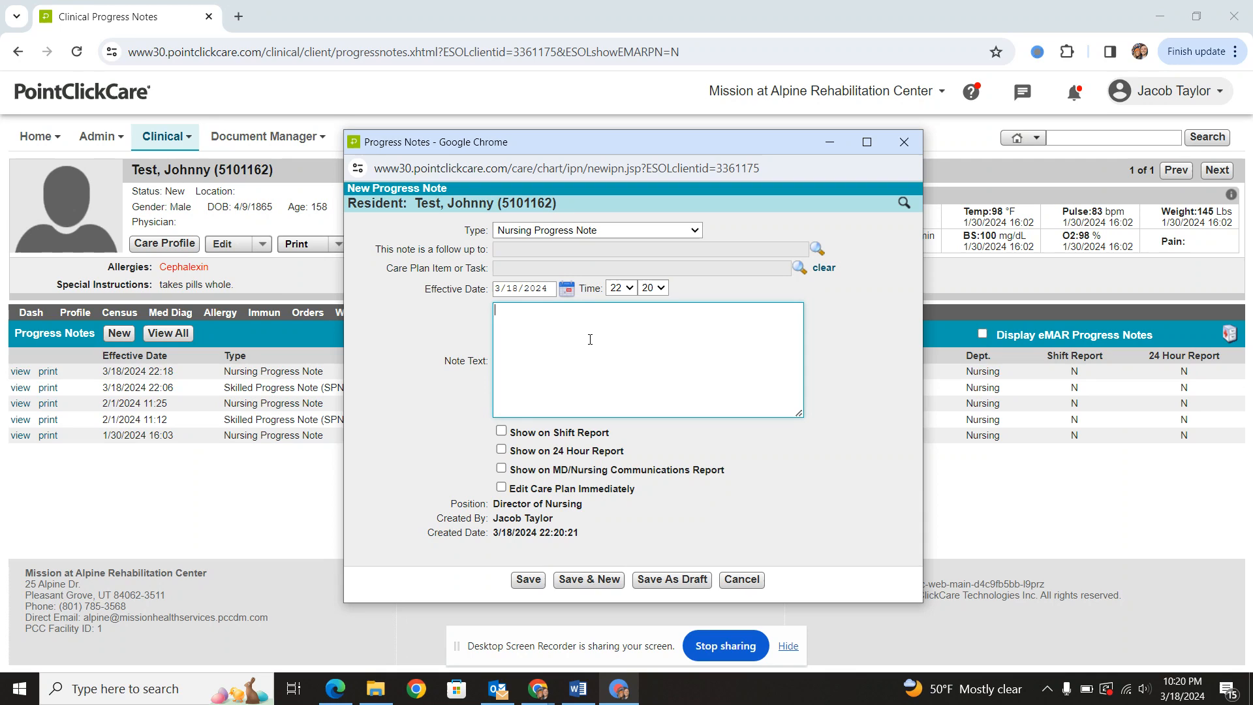
Fill the note text with 'no assumptions', 'what did you see', 'what did you do' on separate lines.
type("no")
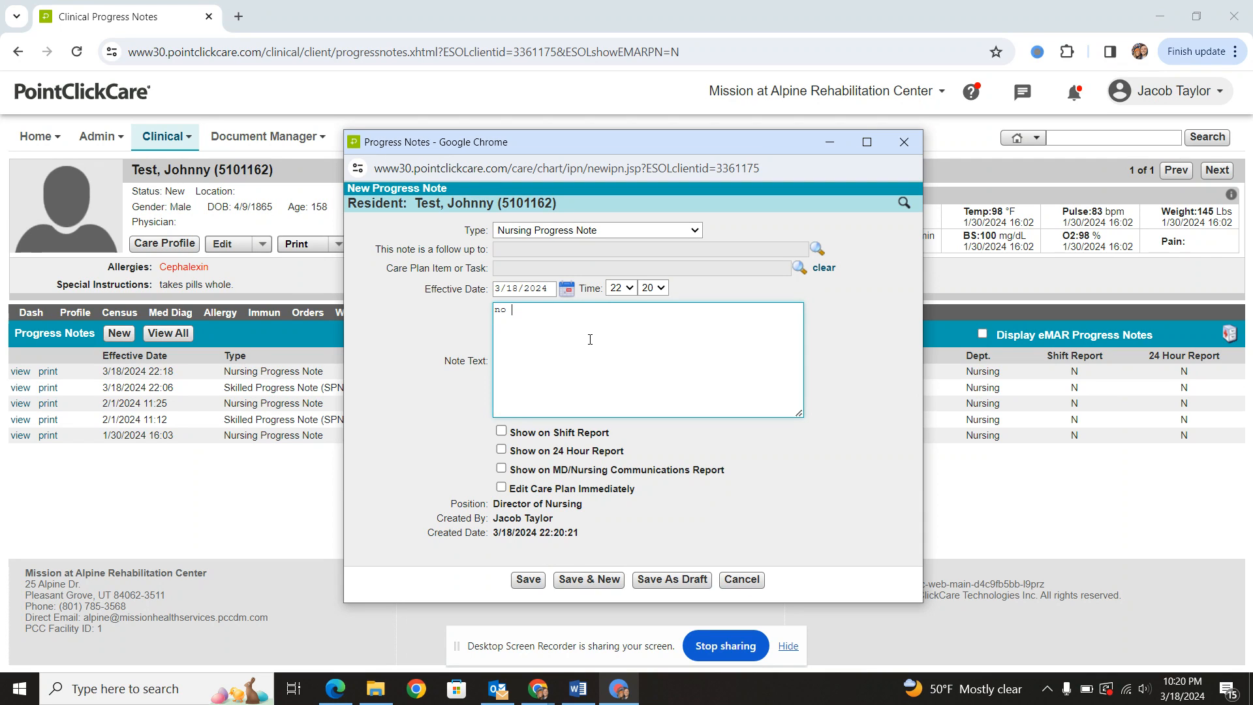
type("assumptions")
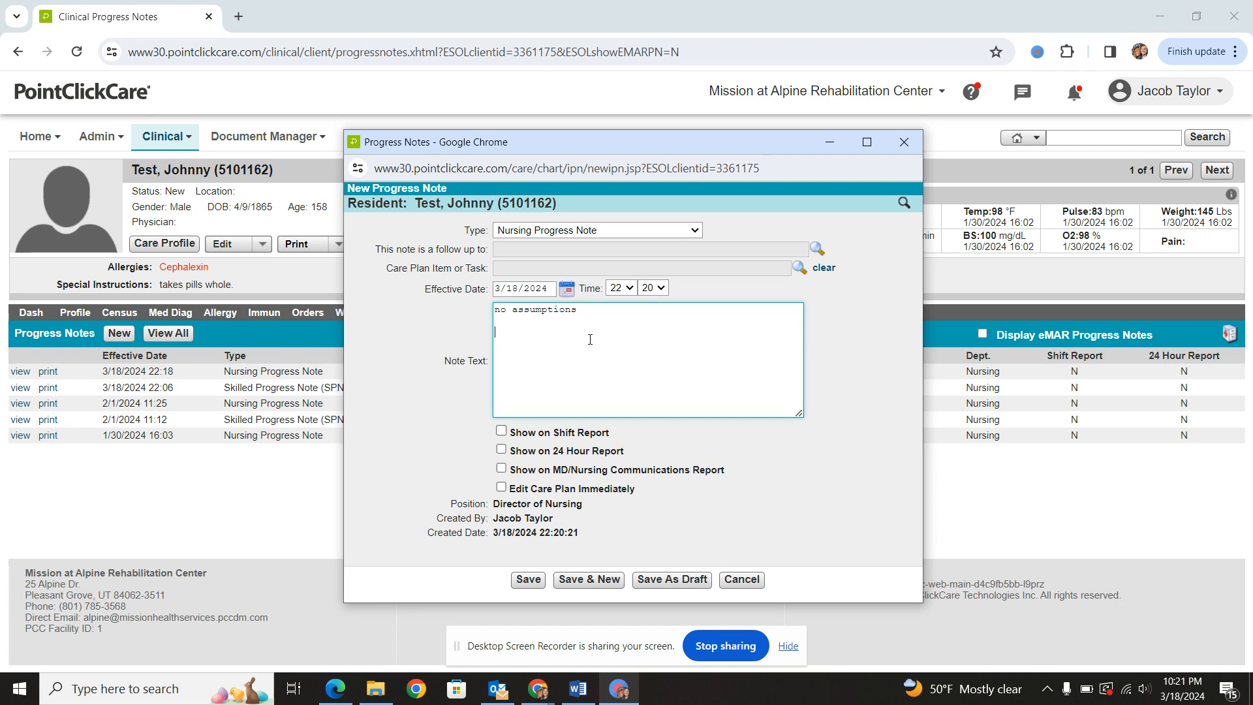
type("w")
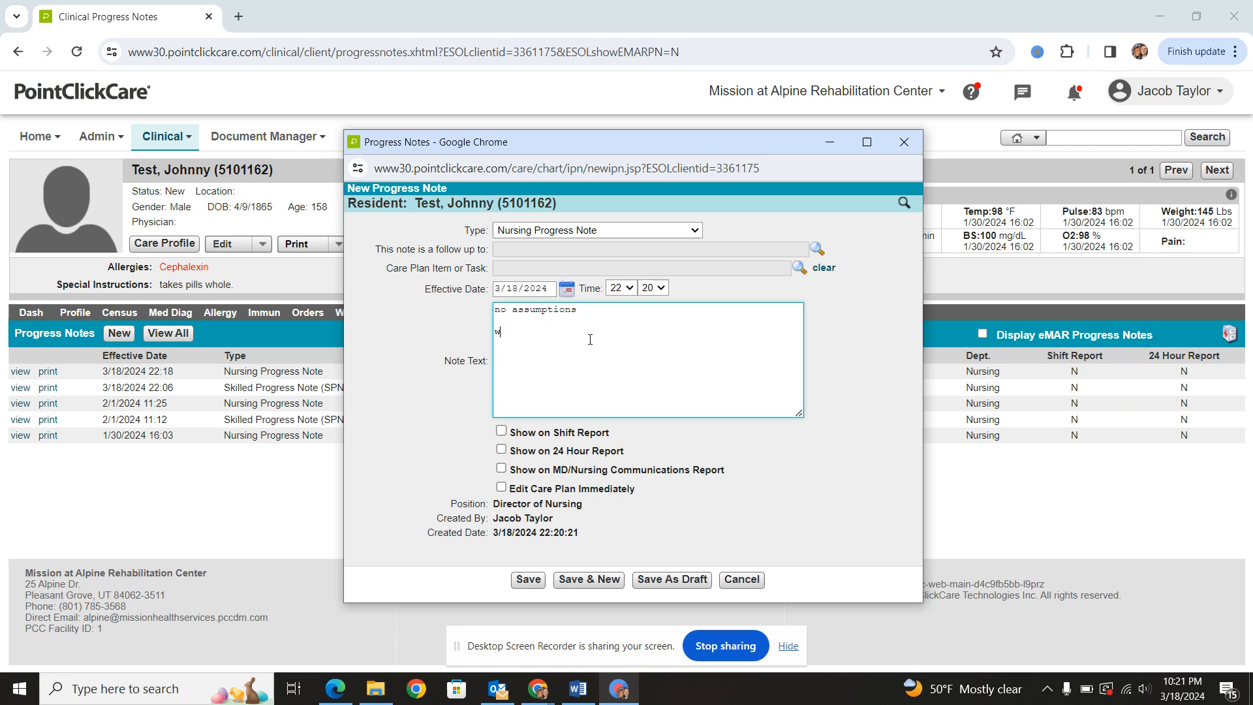
type("hat did you see")
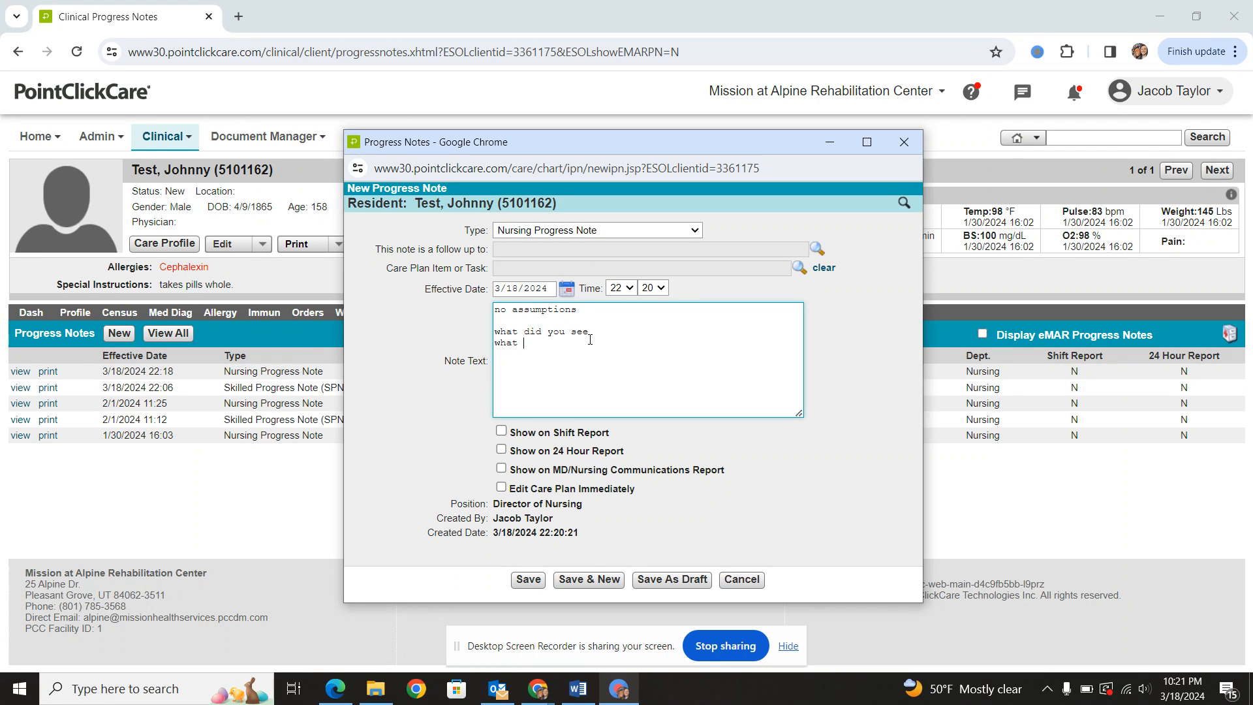
type("did you do")
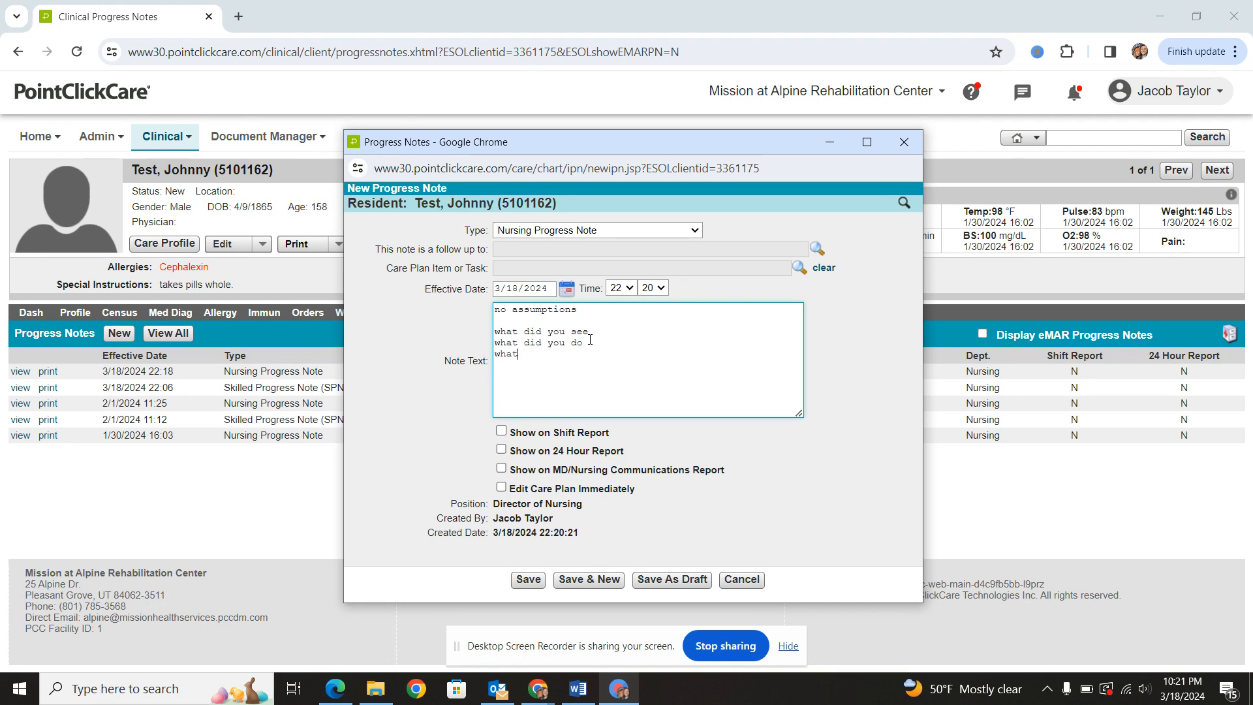